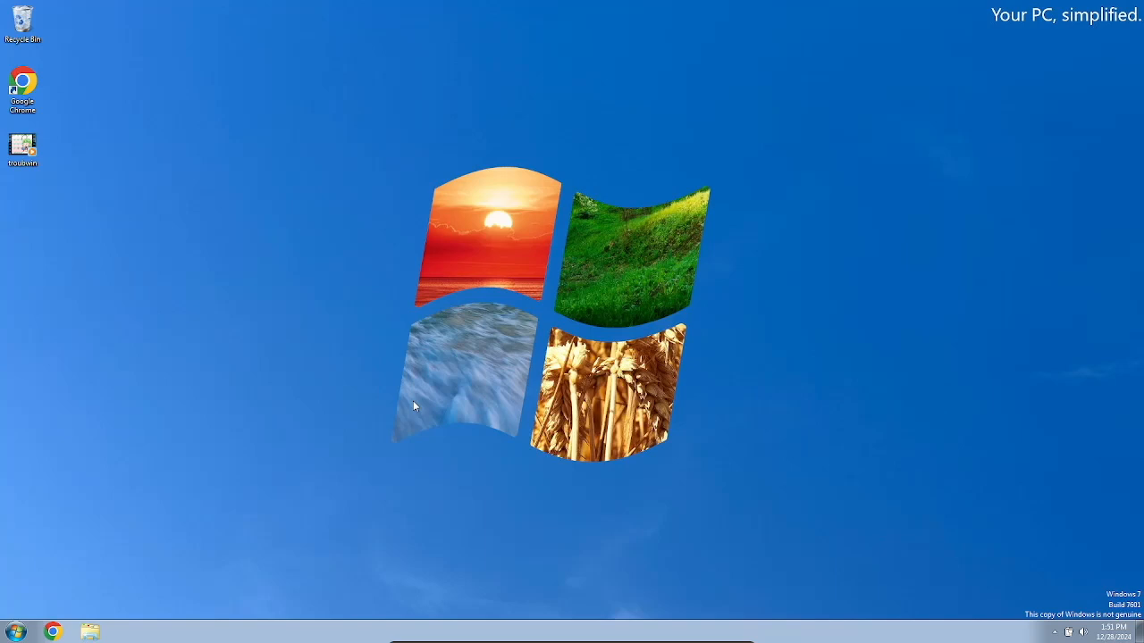
{"action": "mouse_move", "coordinate": [579, 332]}
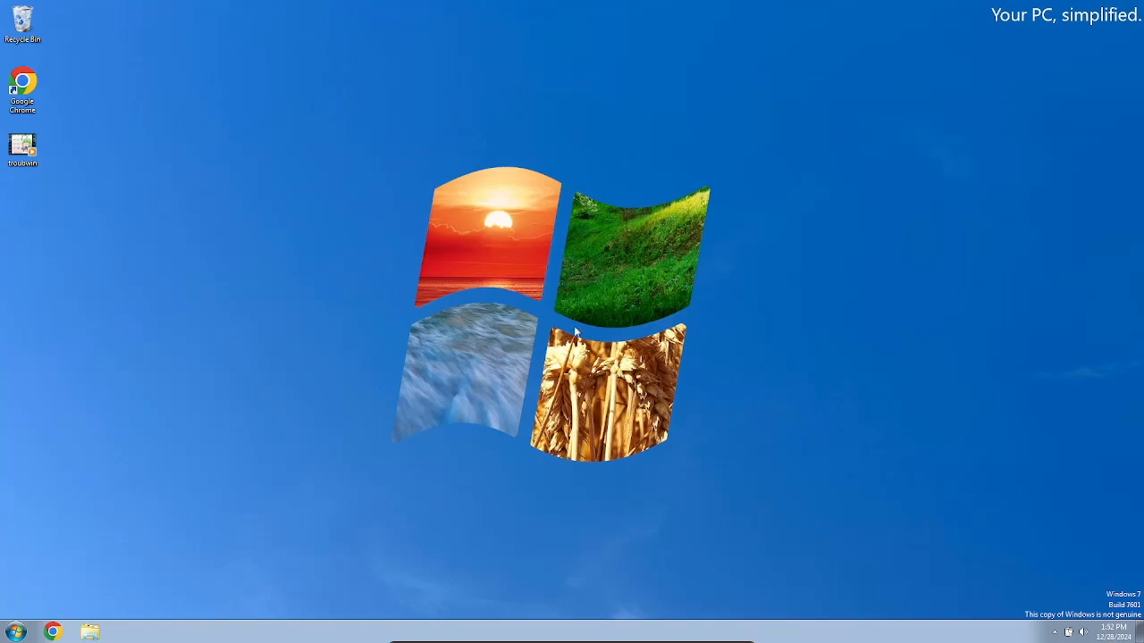
{"action": "mouse_move", "coordinate": [582, 315]}
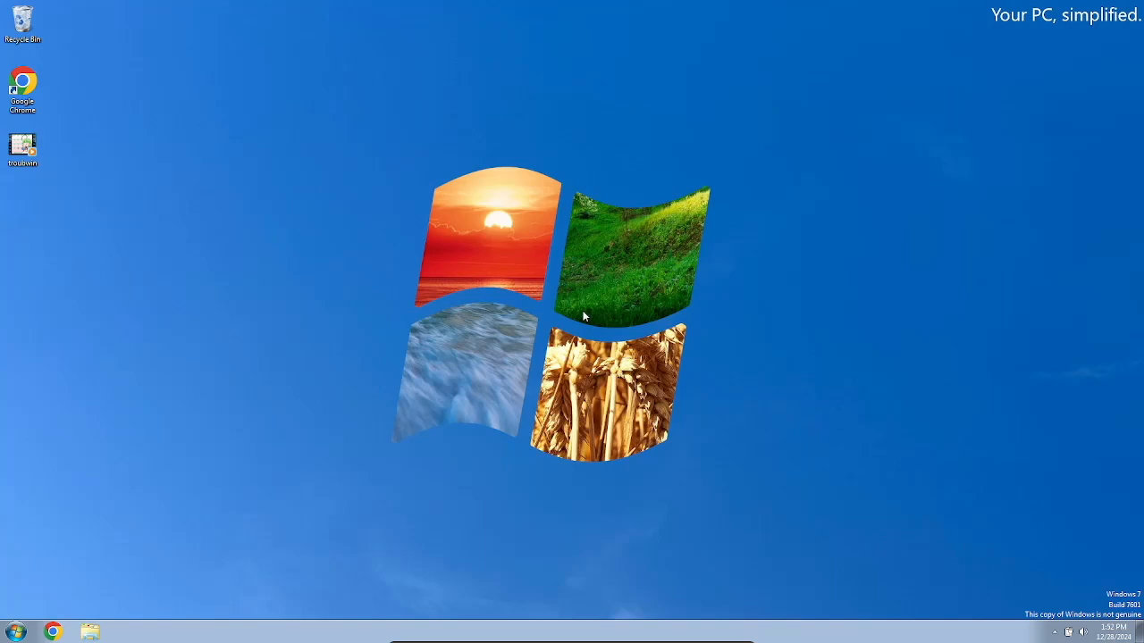
{"action": "mouse_move", "coordinate": [575, 193]}
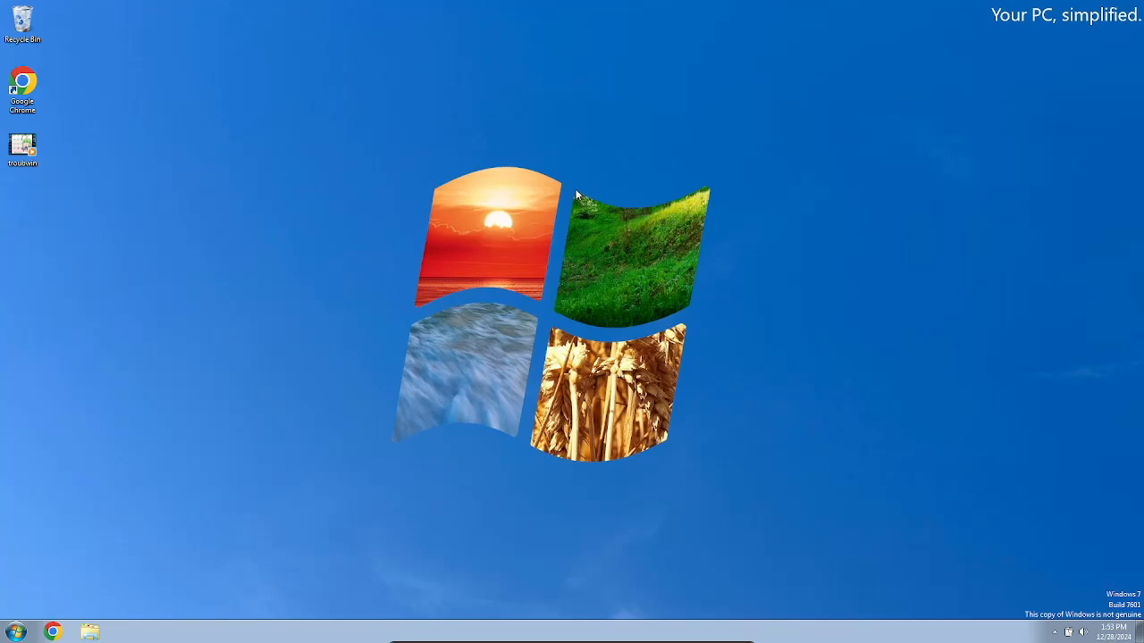
{"action": "mouse_move", "coordinate": [675, 518]}
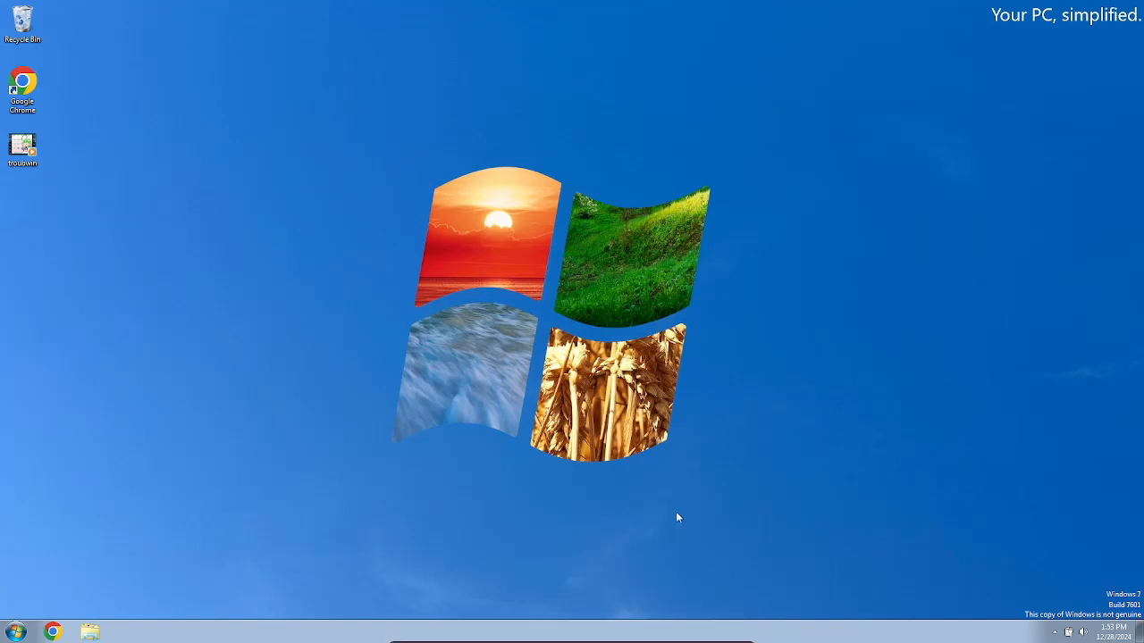
{"action": "mouse_move", "coordinate": [711, 314]}
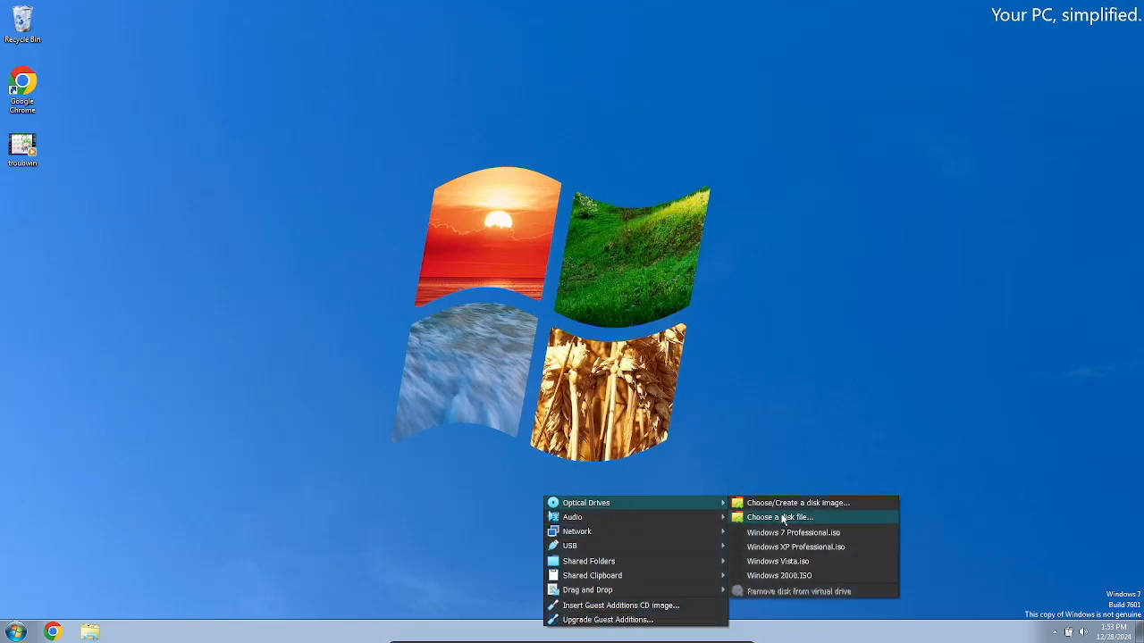
- Mount Windows 8.0 x64.iso from iSOs\Windows\Modern in the optical drive and run setup.exe via AutoPlay
{"action": "left_click", "coordinate": [779, 517]}
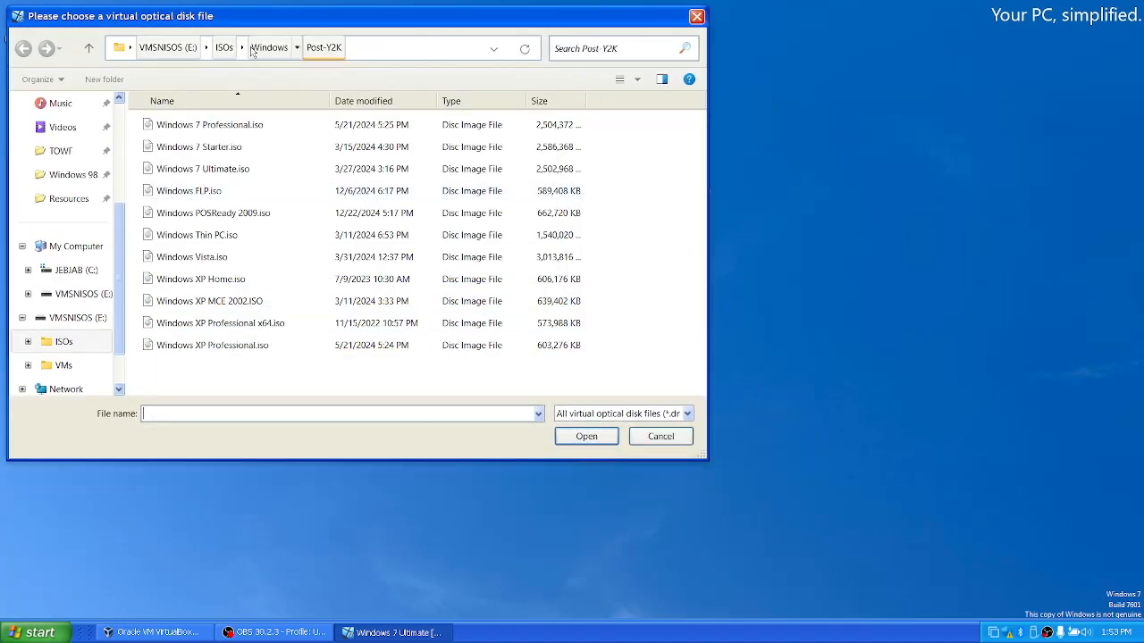
{"action": "left_click", "coordinate": [268, 46]}
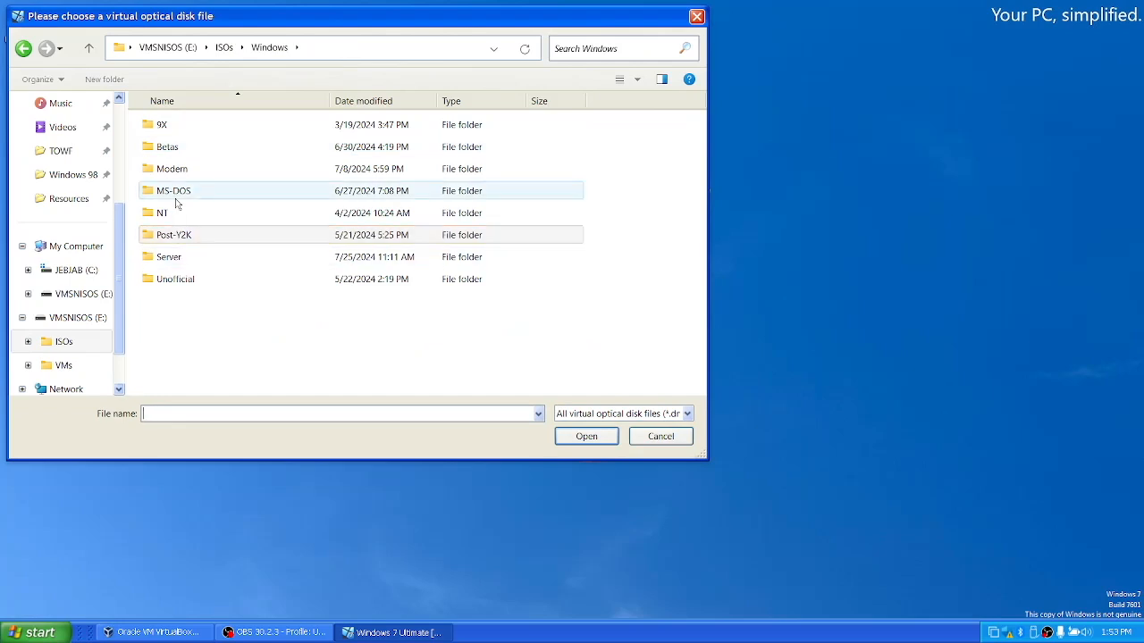
{"action": "double_click", "coordinate": [171, 168]}
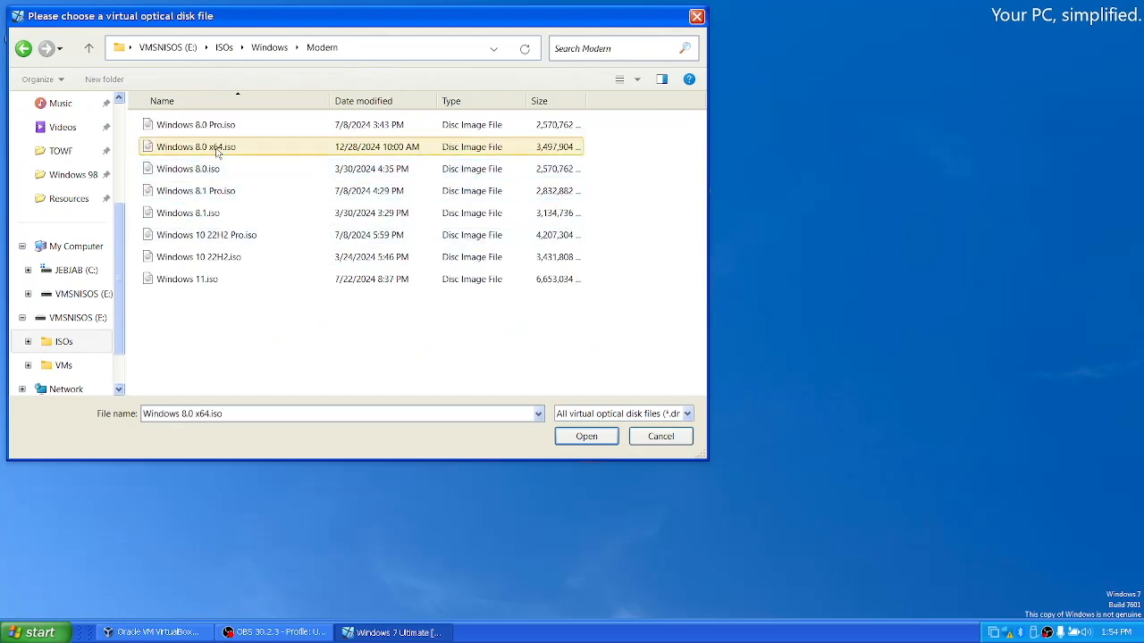
{"action": "left_click", "coordinate": [586, 436]}
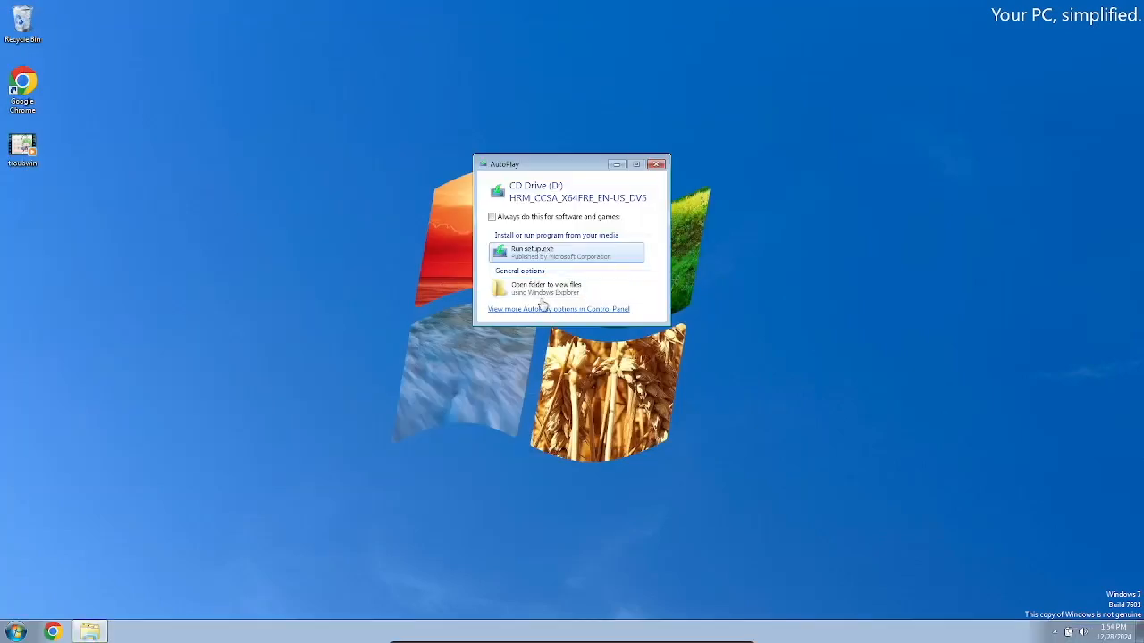
{"action": "left_click", "coordinate": [658, 165]}
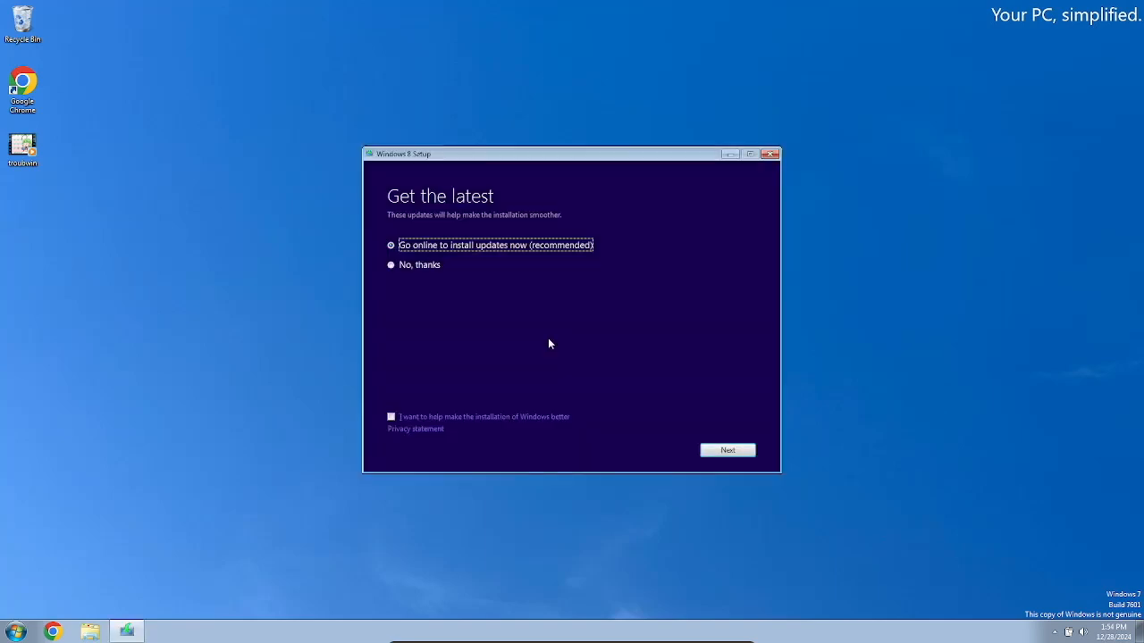
- Decline setup updates, pass the product key page and accept the license terms
{"action": "left_click", "coordinate": [390, 264]}
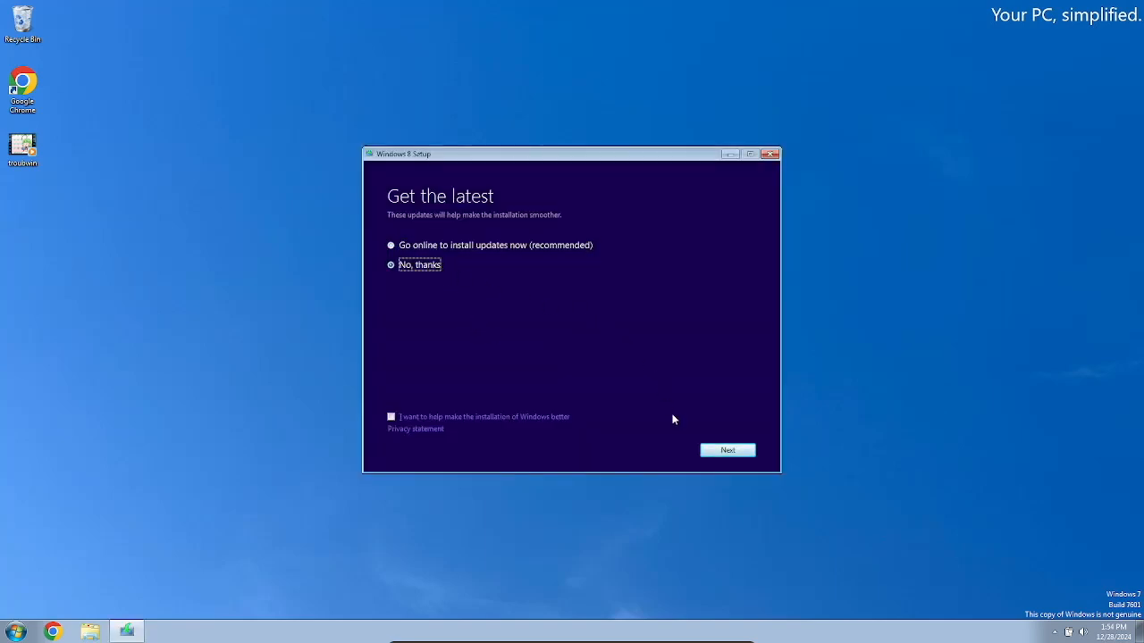
{"action": "left_click", "coordinate": [726, 451]}
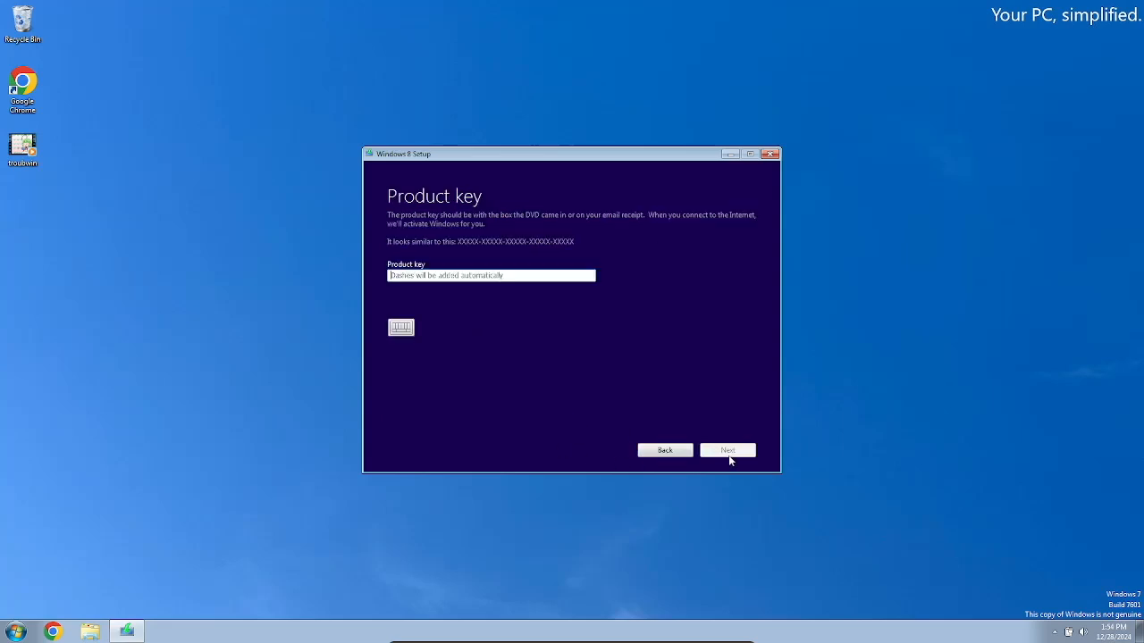
{"action": "mouse_move", "coordinate": [261, 273]}
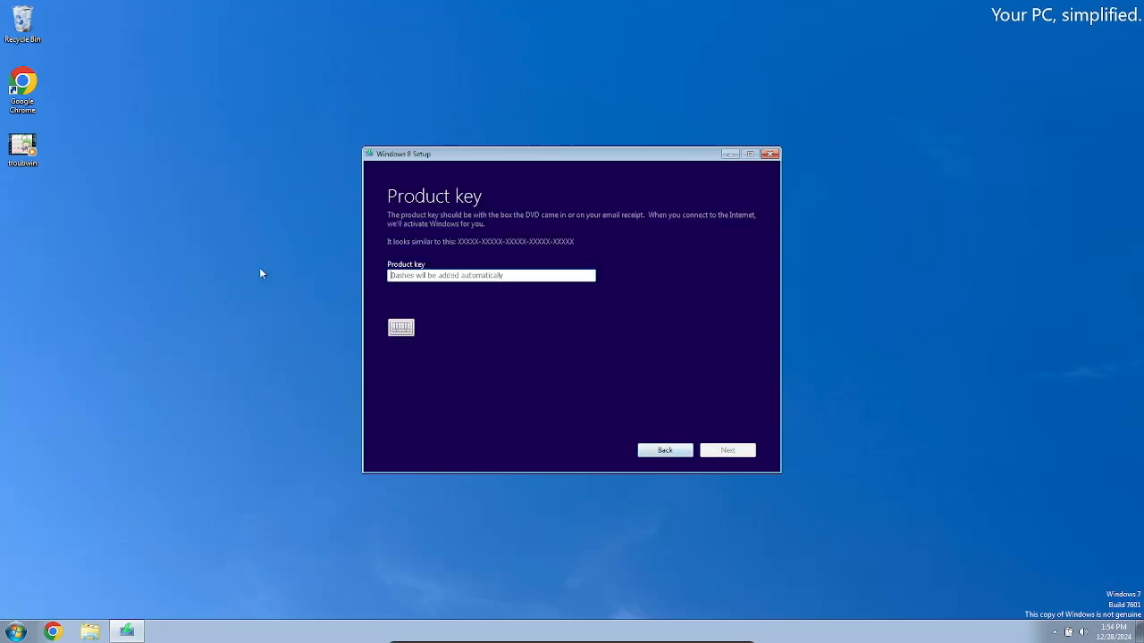
{"action": "mouse_move", "coordinate": [515, 400]}
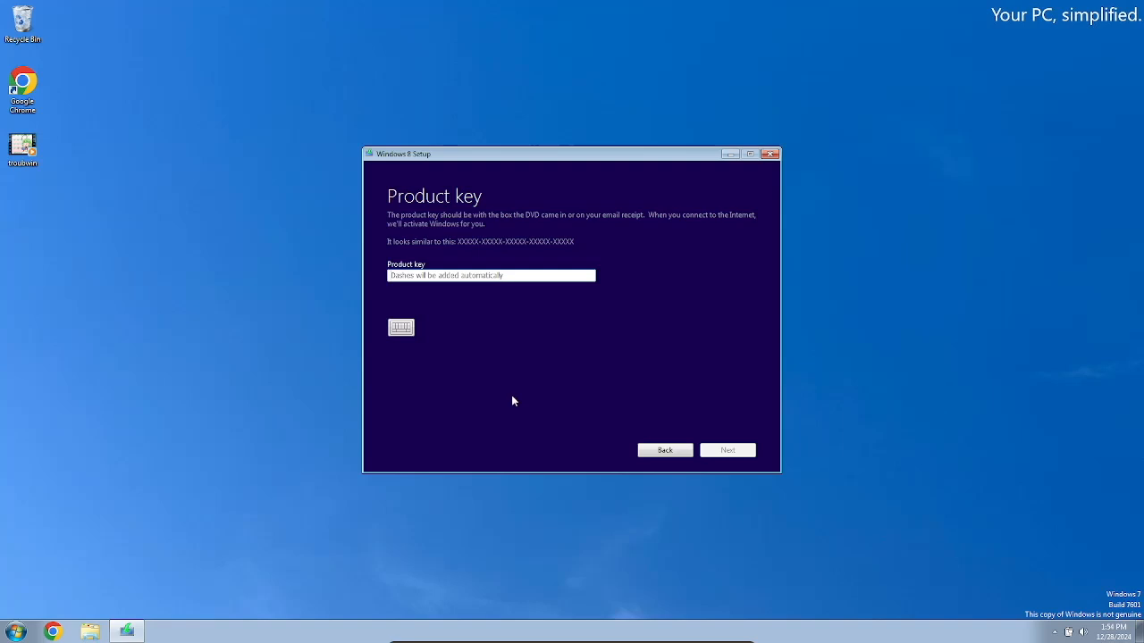
{"action": "left_click", "coordinate": [725, 450]}
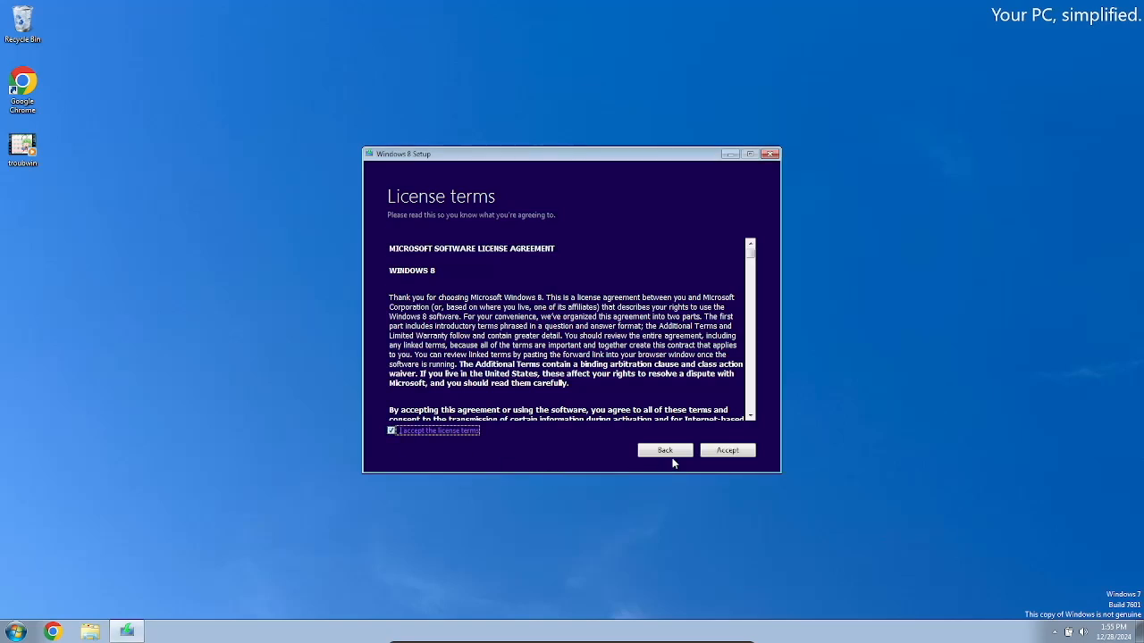
{"action": "left_click", "coordinate": [726, 450]}
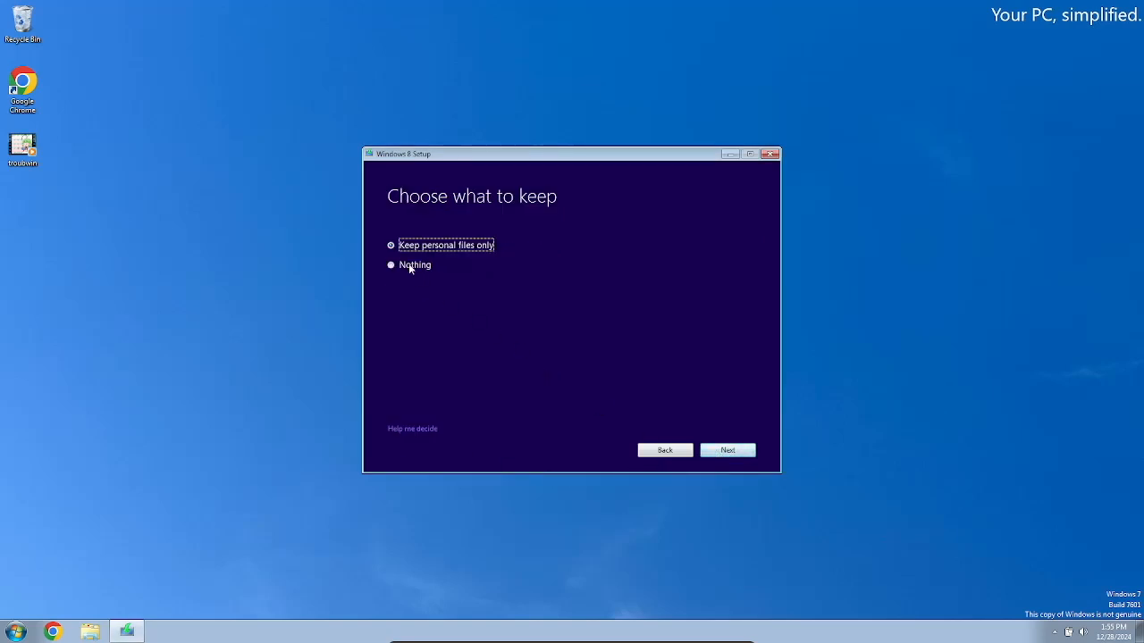
- Choose to keep personal files only and start the Windows 8 installation
{"action": "left_click", "coordinate": [389, 264]}
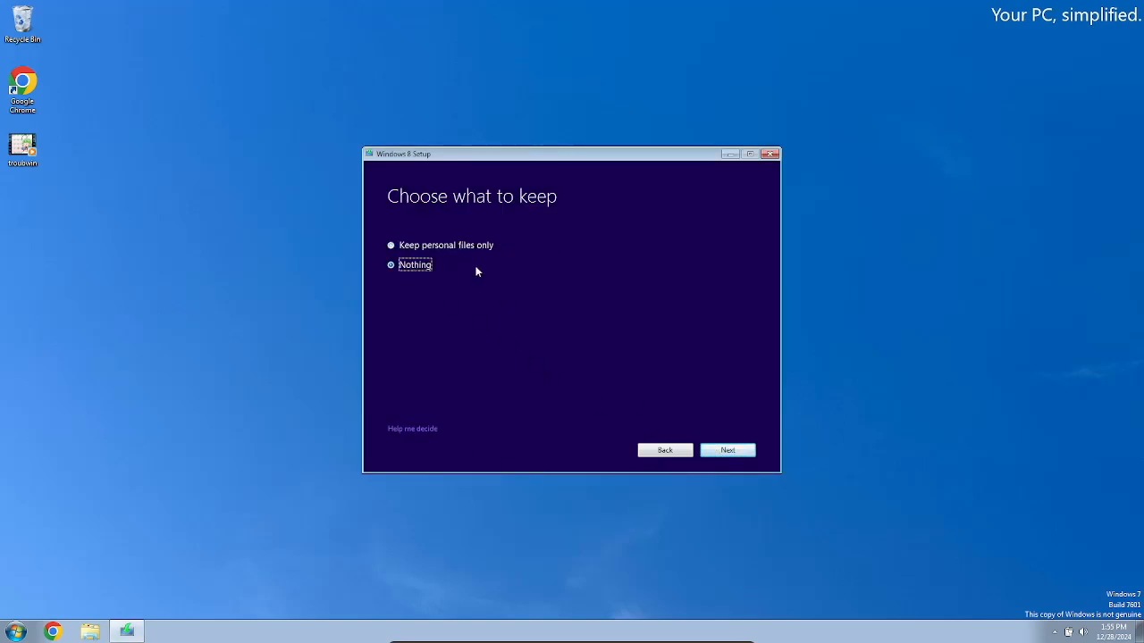
{"action": "left_click", "coordinate": [391, 245]}
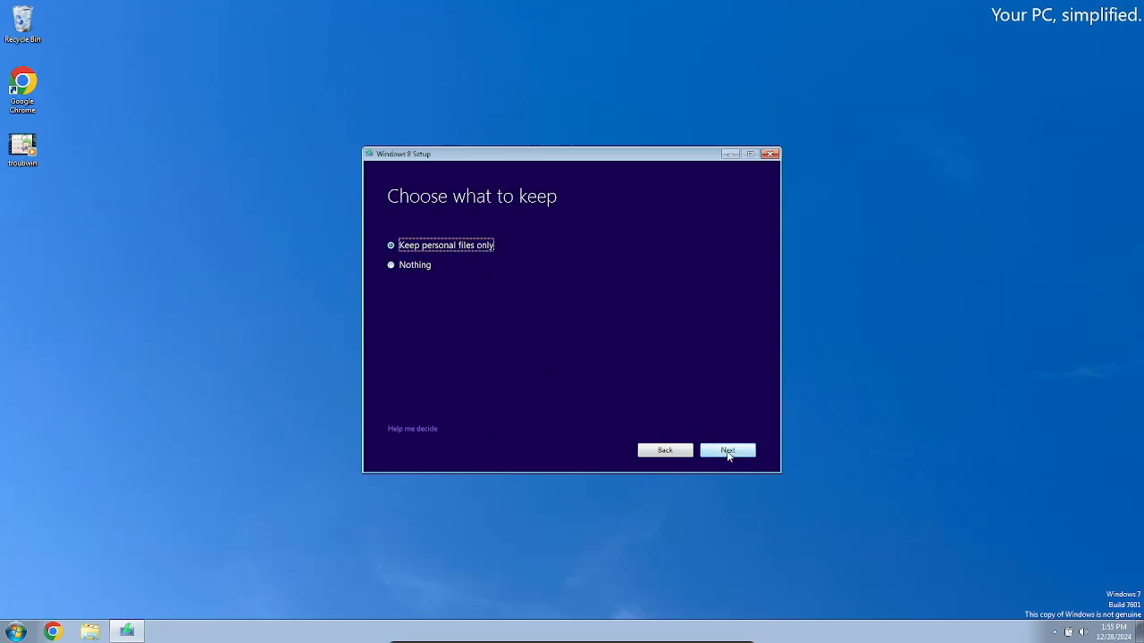
{"action": "left_click", "coordinate": [727, 451]}
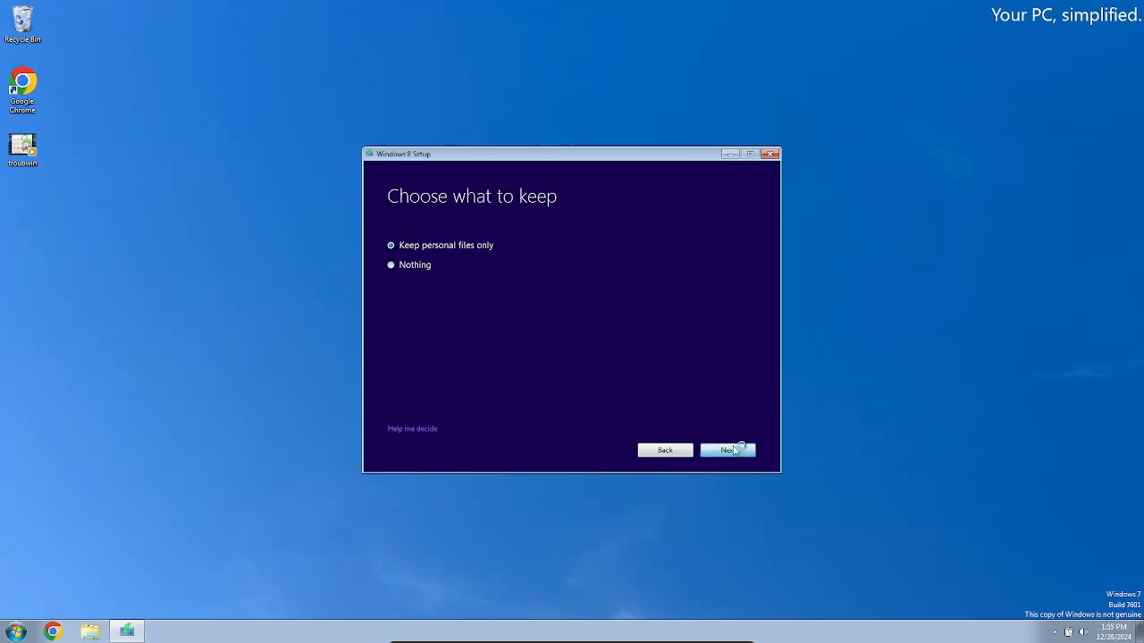
{"action": "left_click", "coordinate": [726, 450]}
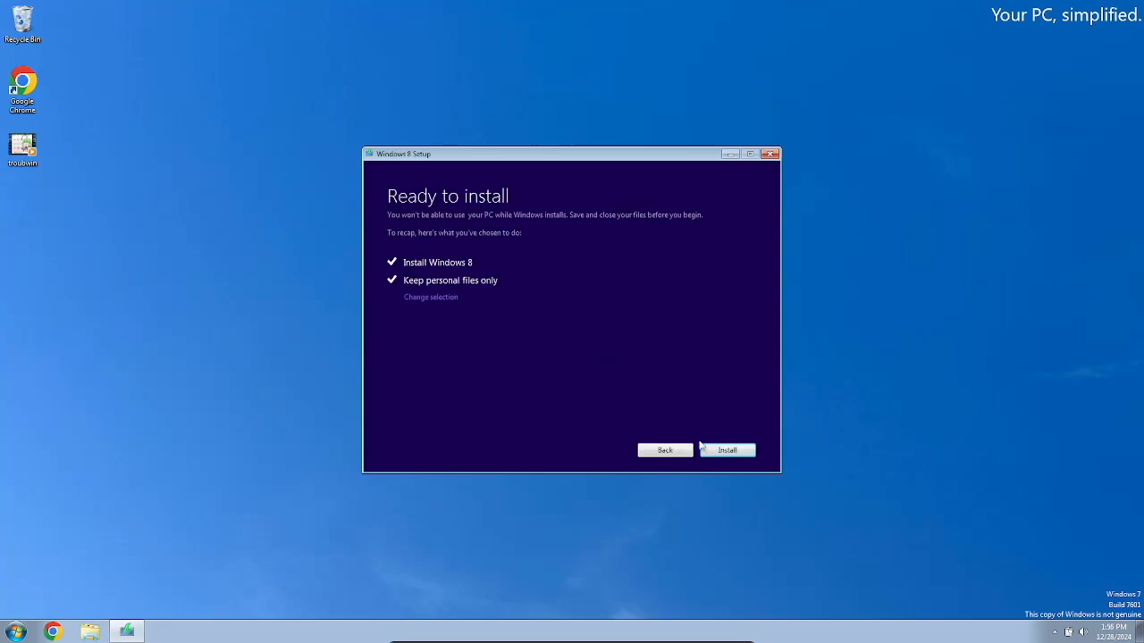
{"action": "left_click", "coordinate": [726, 450]}
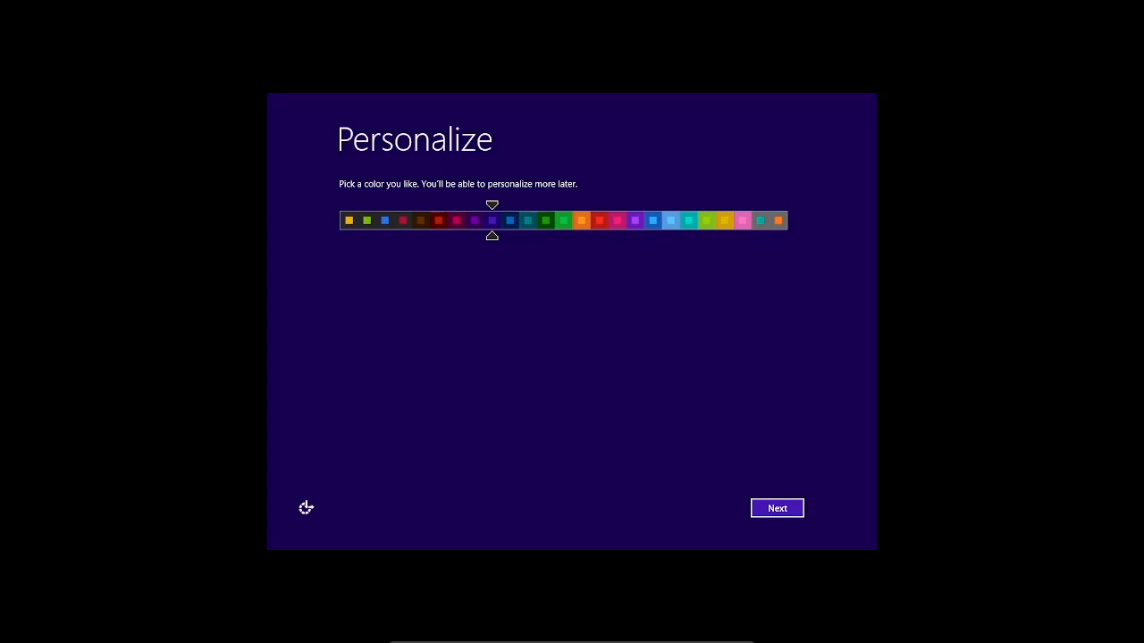
{"action": "mouse_move", "coordinate": [612, 267]}
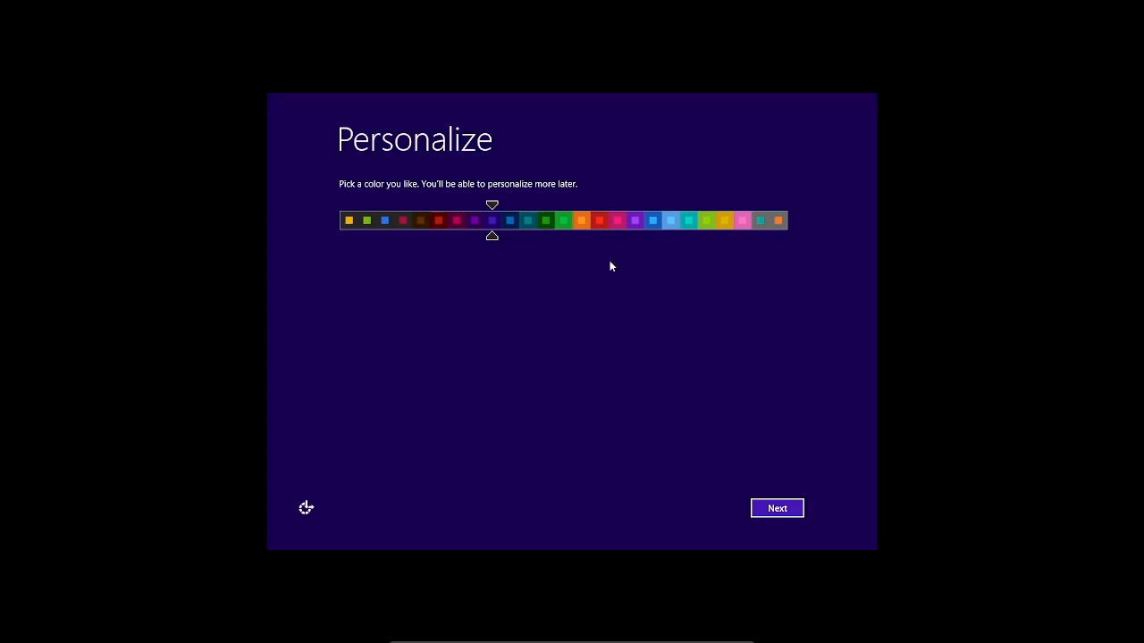
{"action": "mouse_move", "coordinate": [489, 245]}
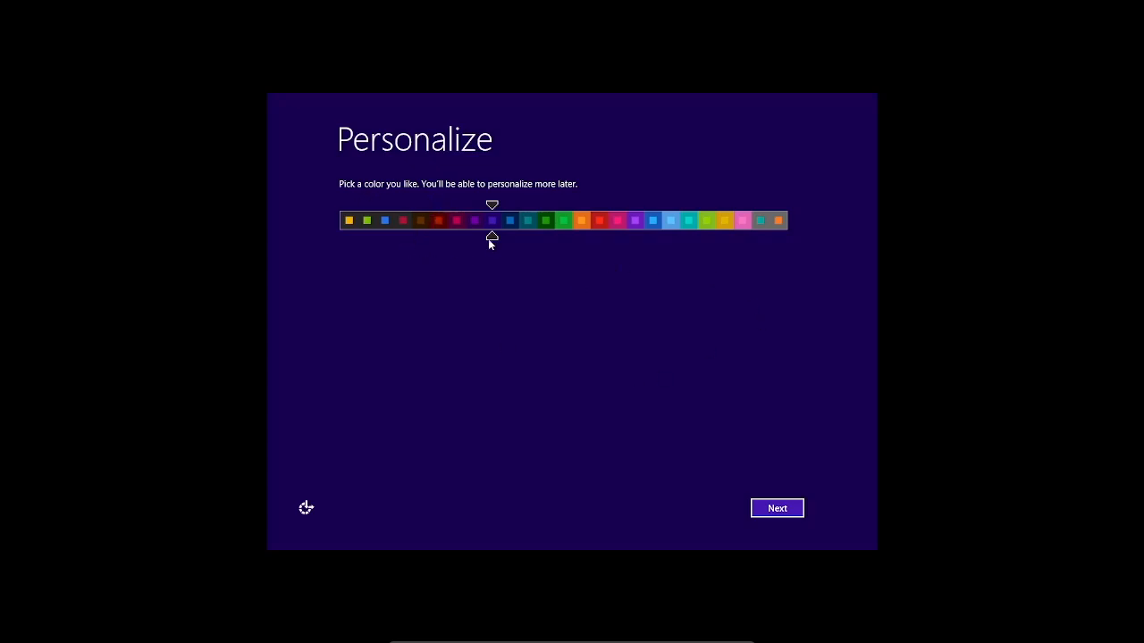
{"action": "mouse_move", "coordinate": [475, 212]}
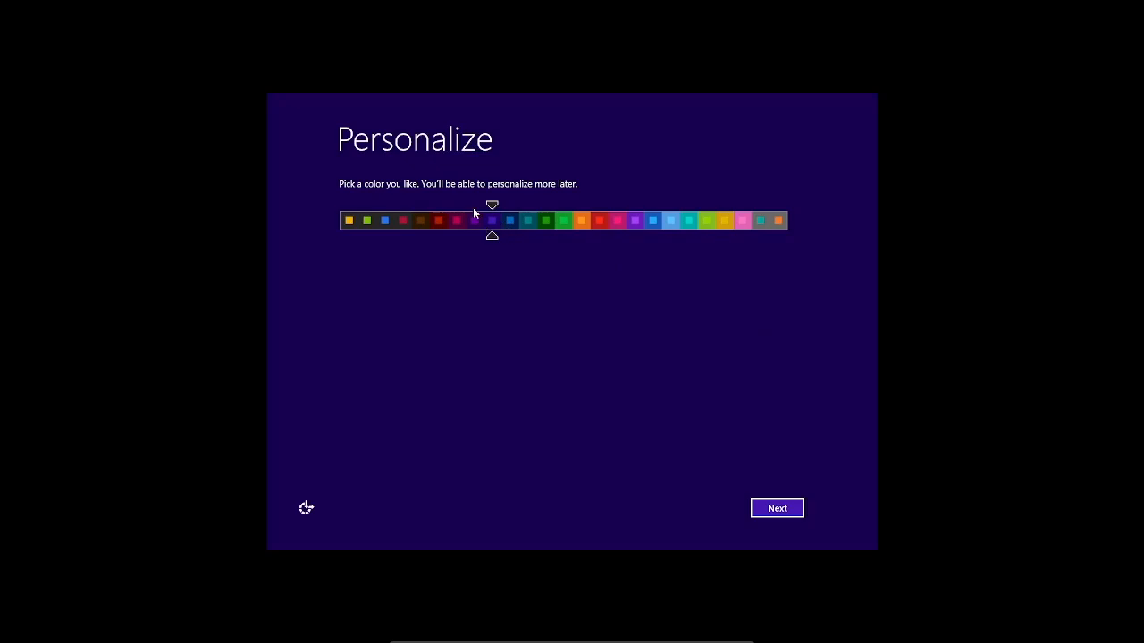
- Preview red, orange, gold, teal and plum accent colours, then settle on dark purple
{"action": "left_click", "coordinate": [504, 222]}
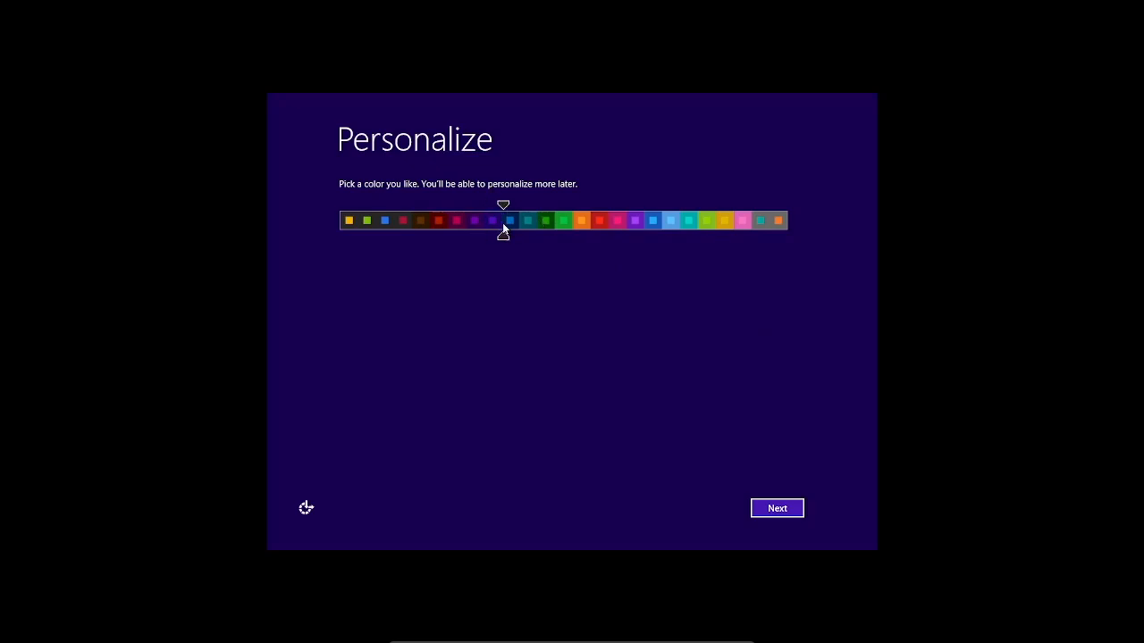
{"action": "left_click", "coordinate": [580, 222]}
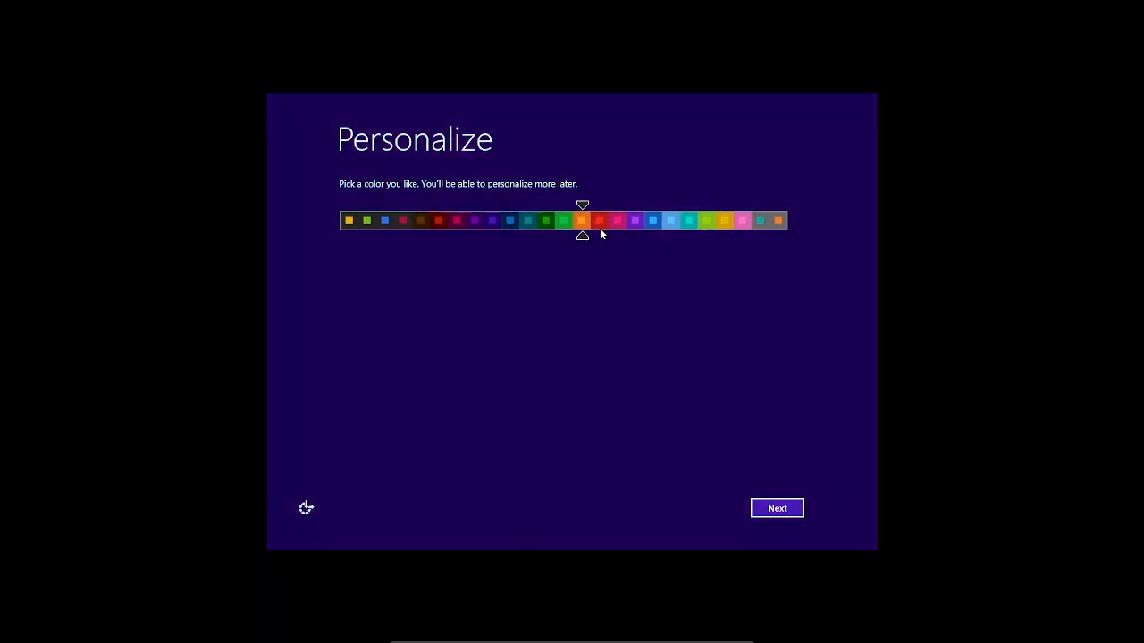
{"action": "left_click", "coordinate": [455, 220]}
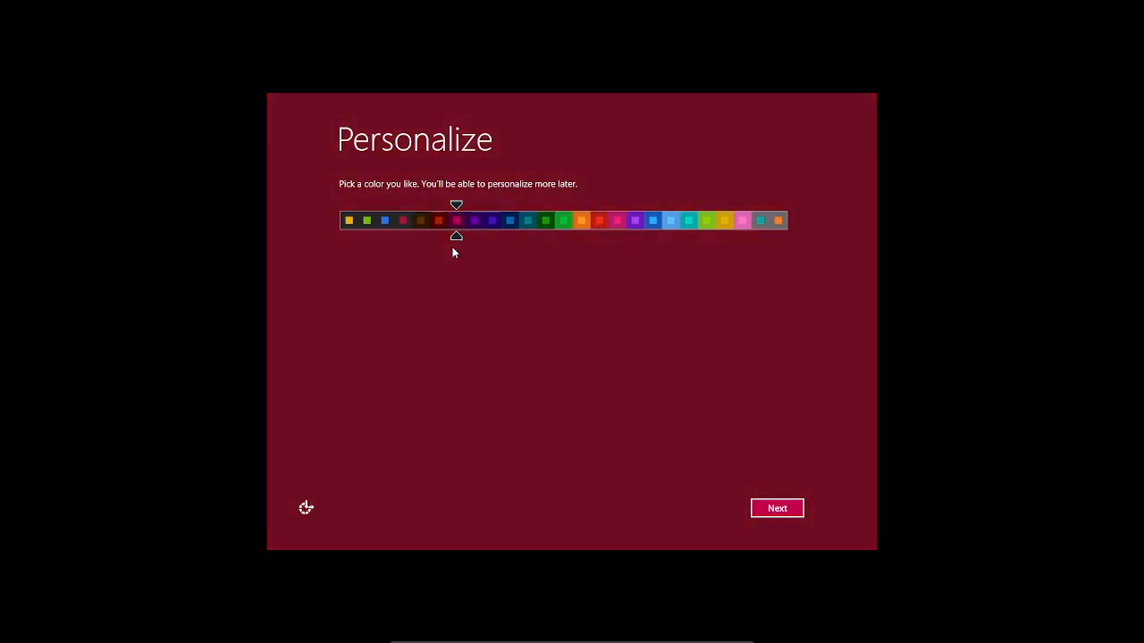
{"action": "left_click", "coordinate": [687, 221]}
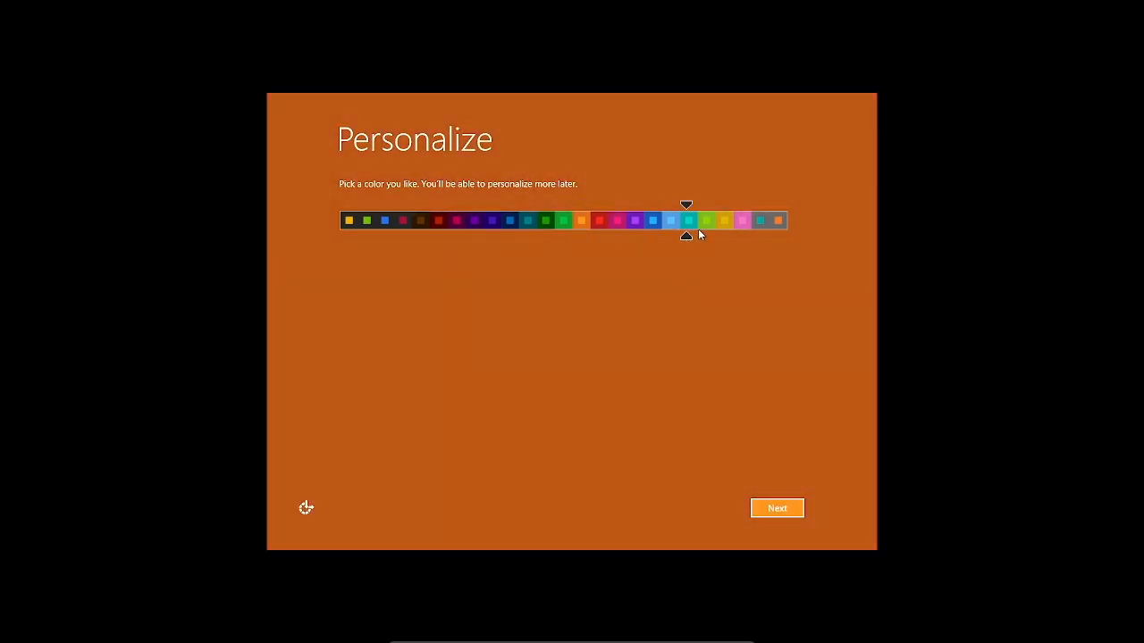
{"action": "left_click", "coordinate": [724, 221]}
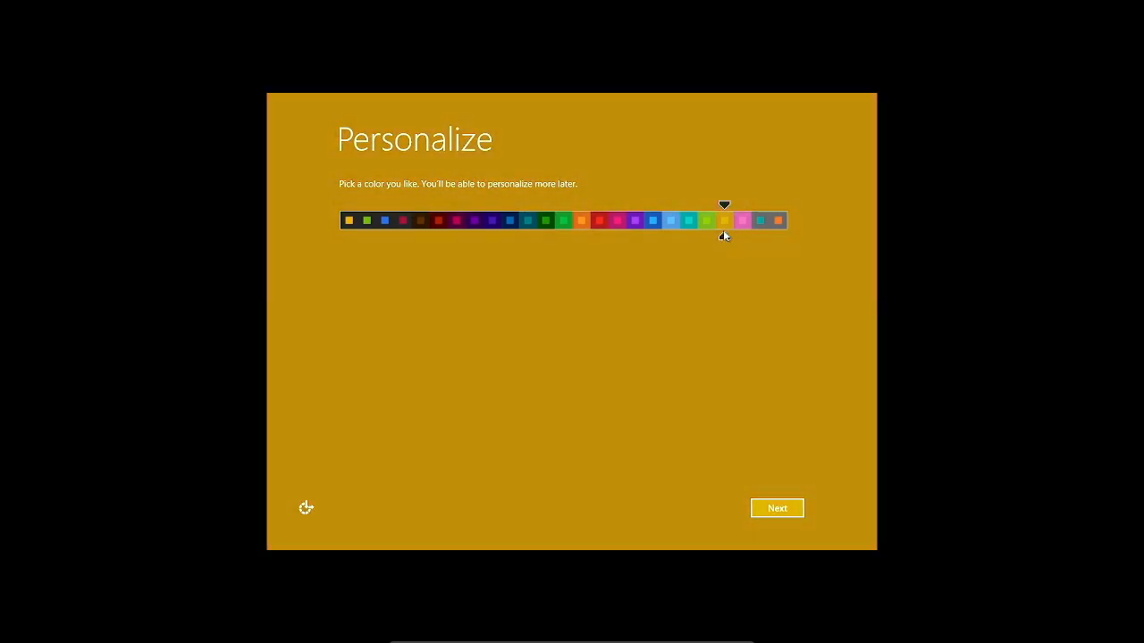
{"action": "left_click", "coordinate": [633, 220]}
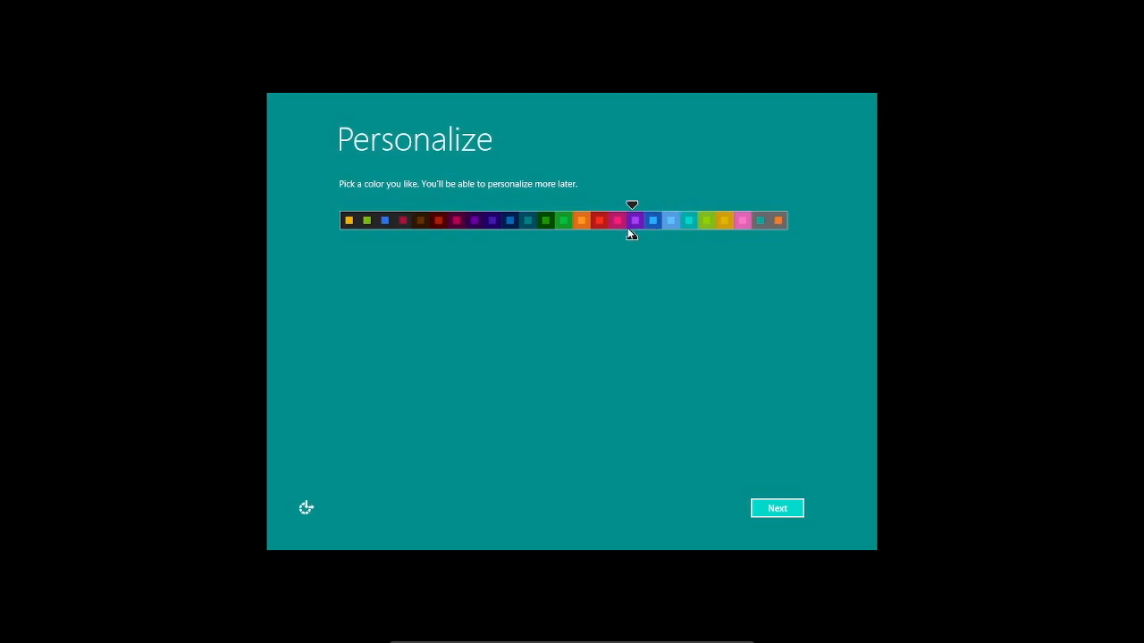
{"action": "left_click", "coordinate": [492, 220]}
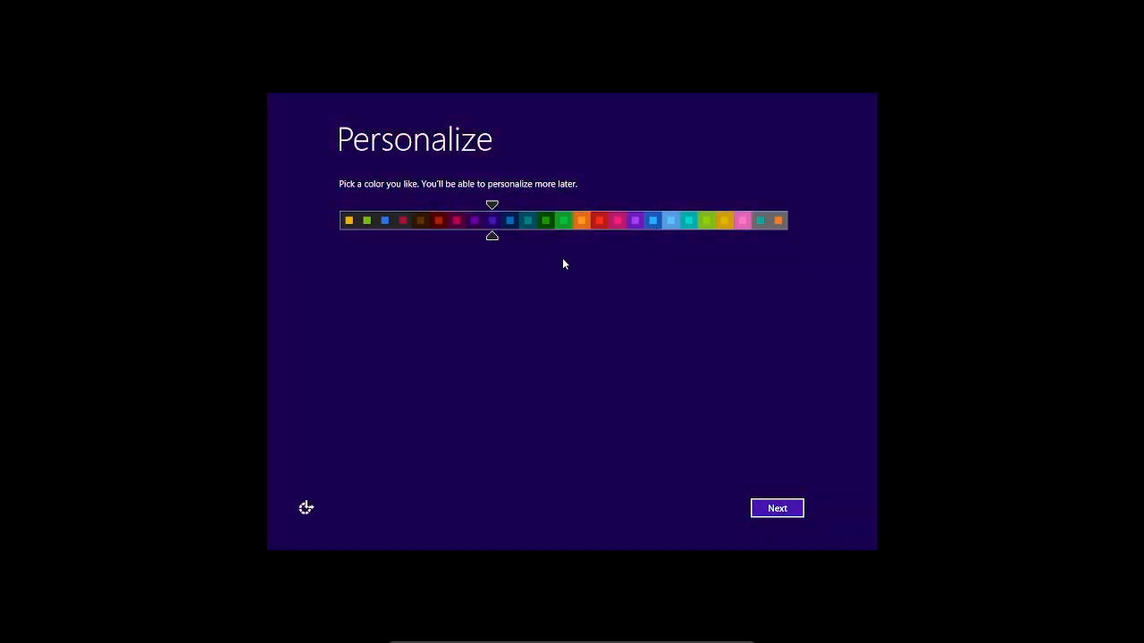
{"action": "left_click", "coordinate": [479, 222]}
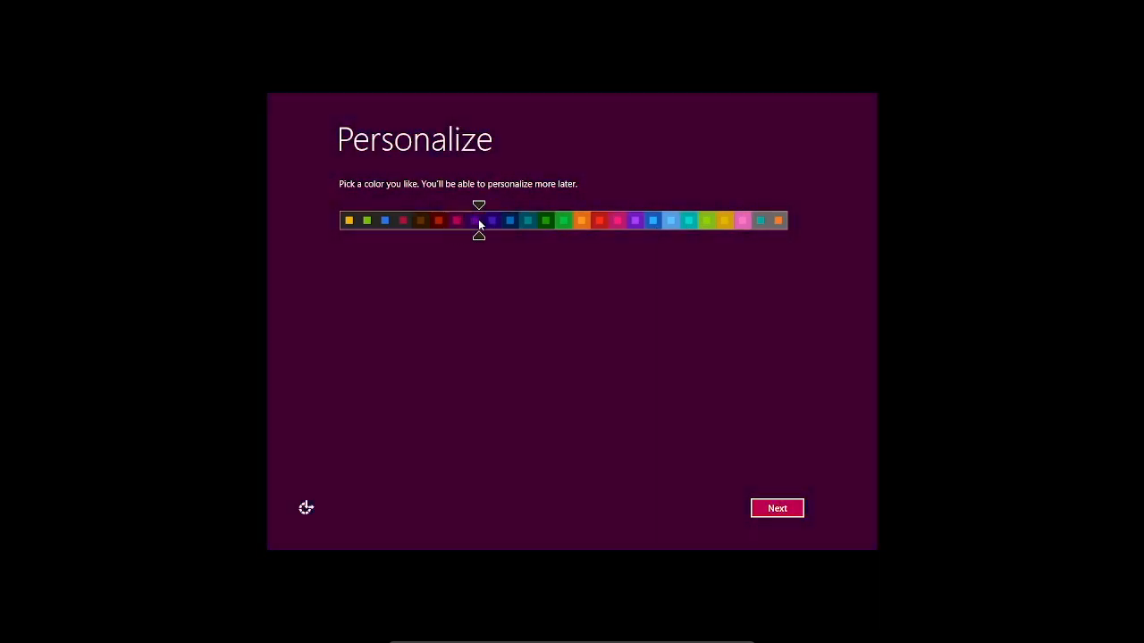
{"action": "left_click", "coordinate": [455, 221]}
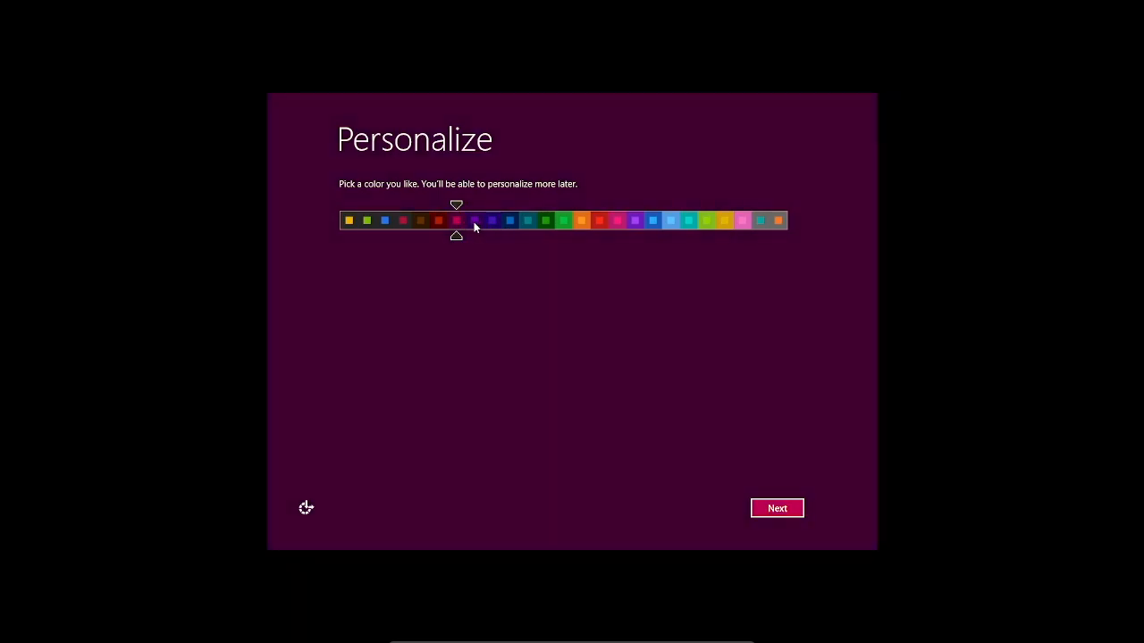
{"action": "left_click", "coordinate": [491, 221]}
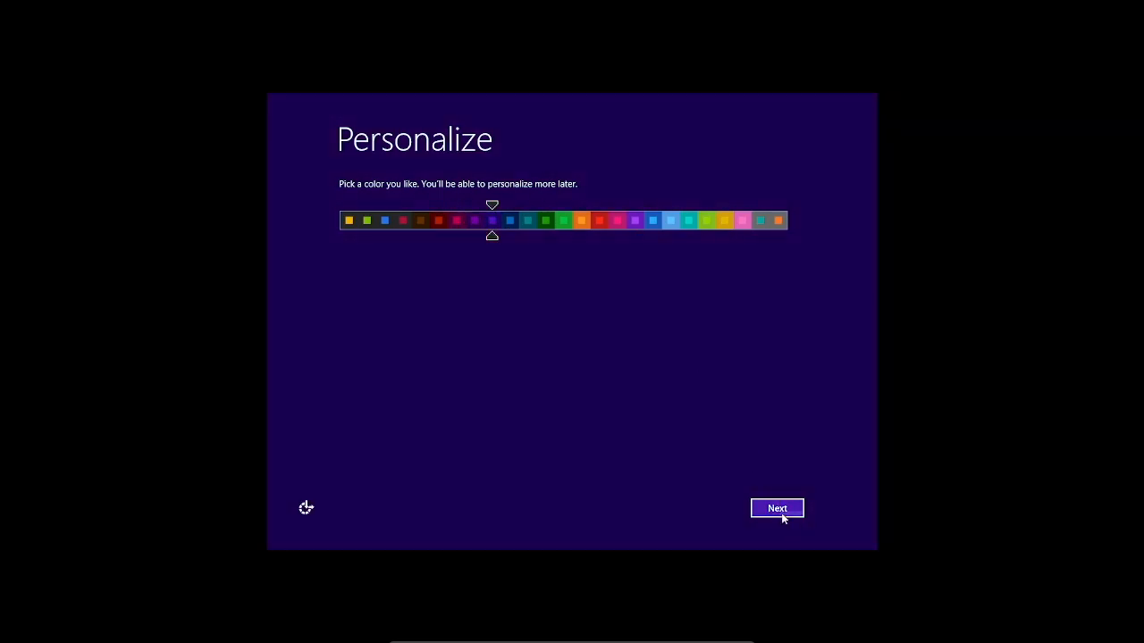
- Accept express settings, confirm the local account password and skip the Microsoft account sign-in
{"action": "left_click", "coordinate": [775, 507]}
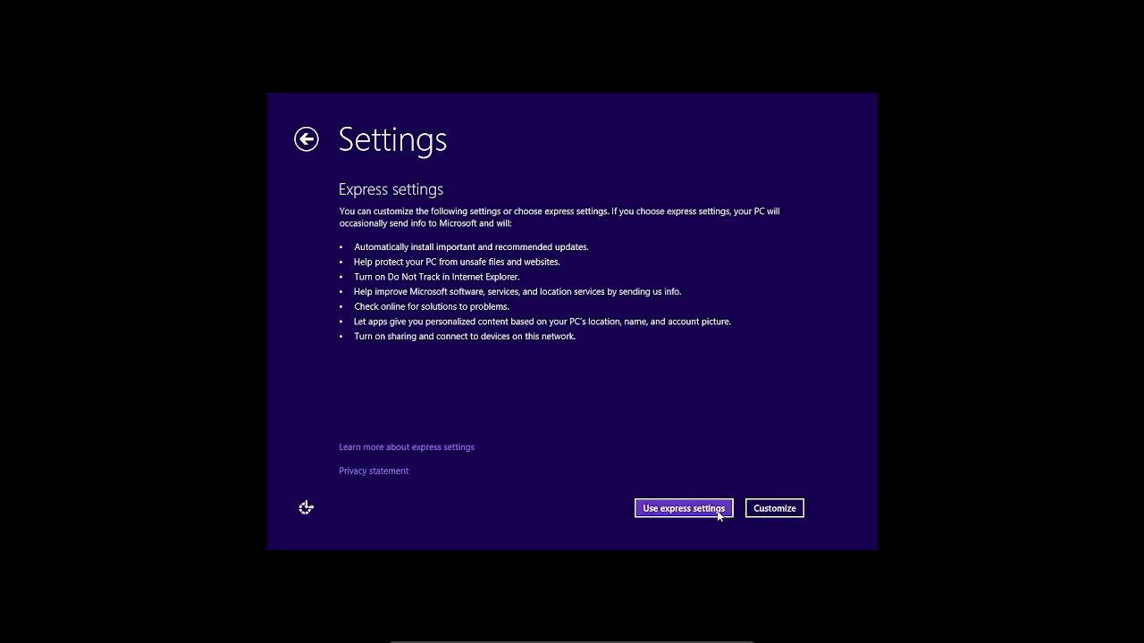
{"action": "left_click", "coordinate": [683, 507]}
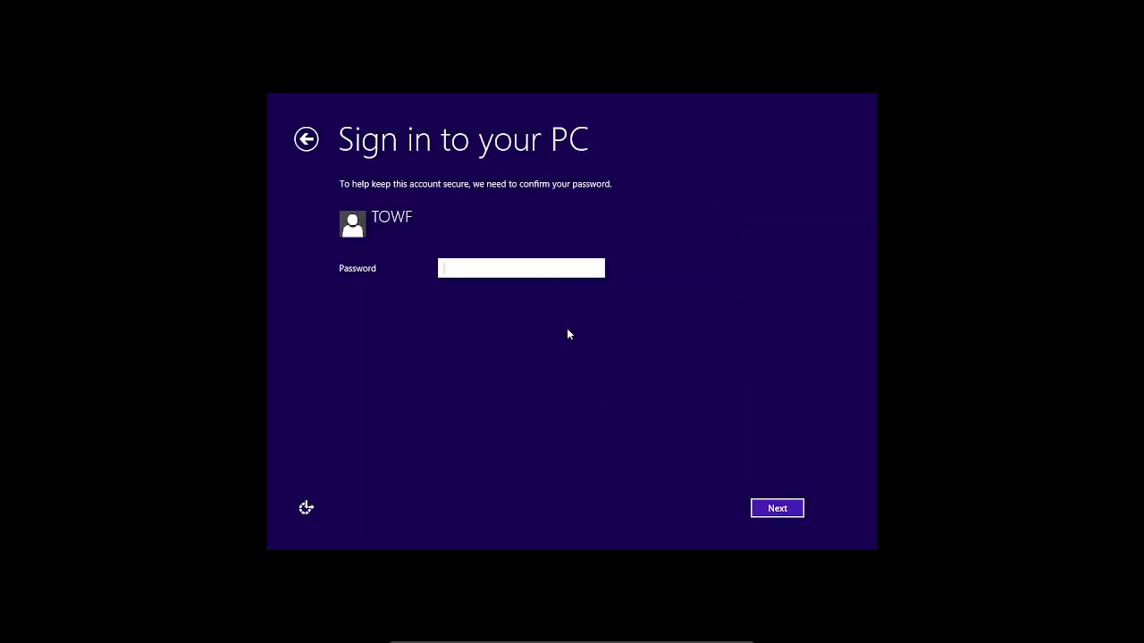
{"action": "left_click", "coordinate": [776, 507]}
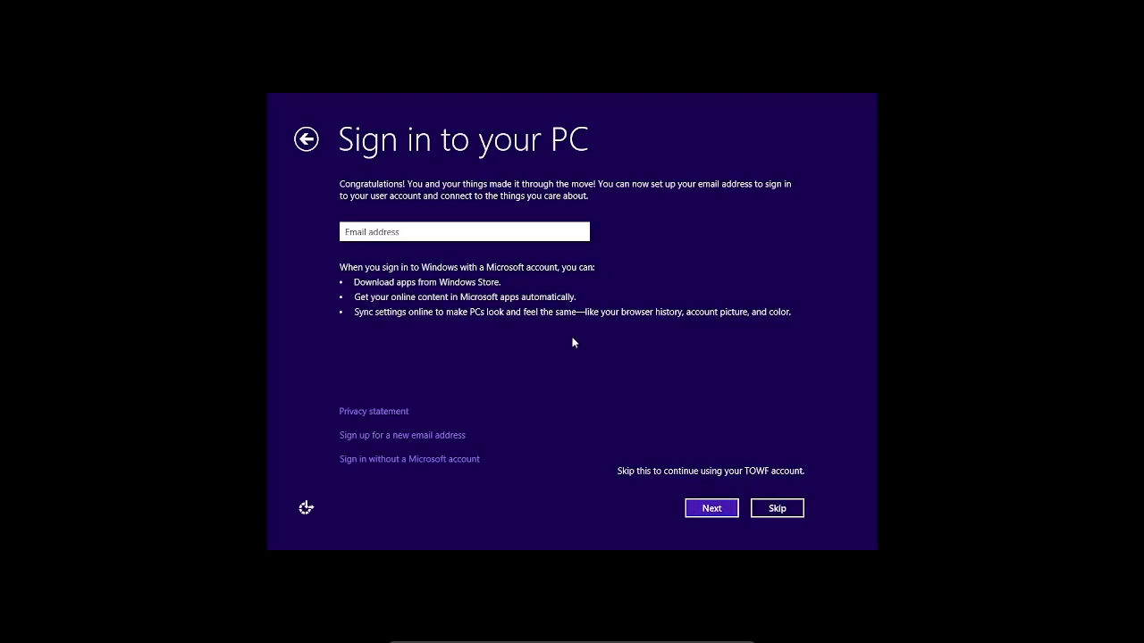
{"action": "mouse_move", "coordinate": [690, 476]}
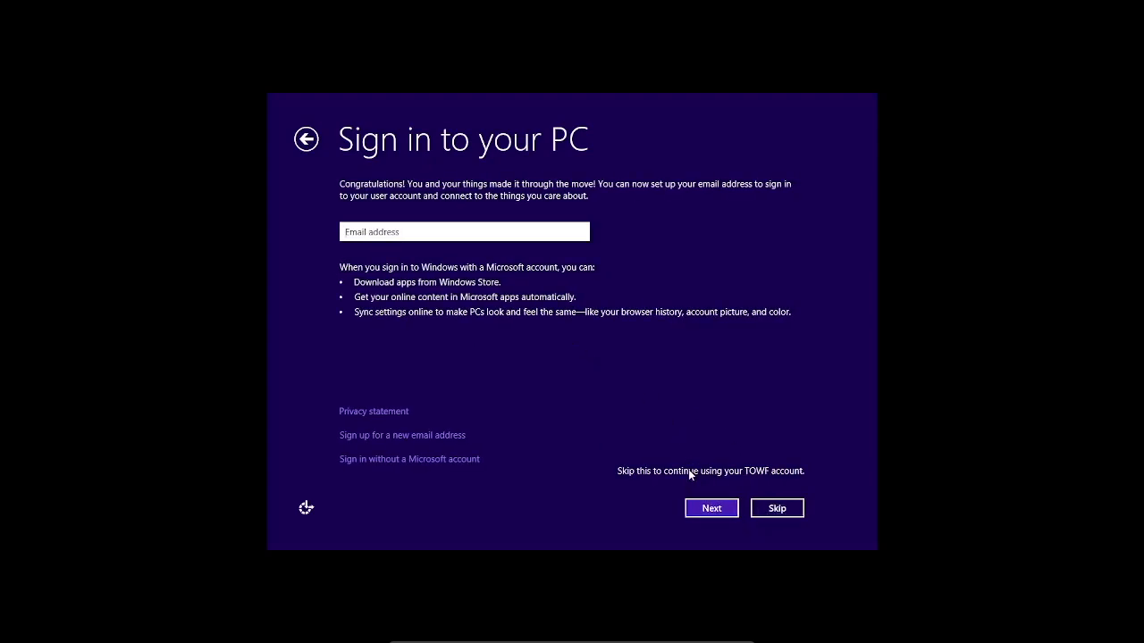
{"action": "left_click", "coordinate": [775, 507]}
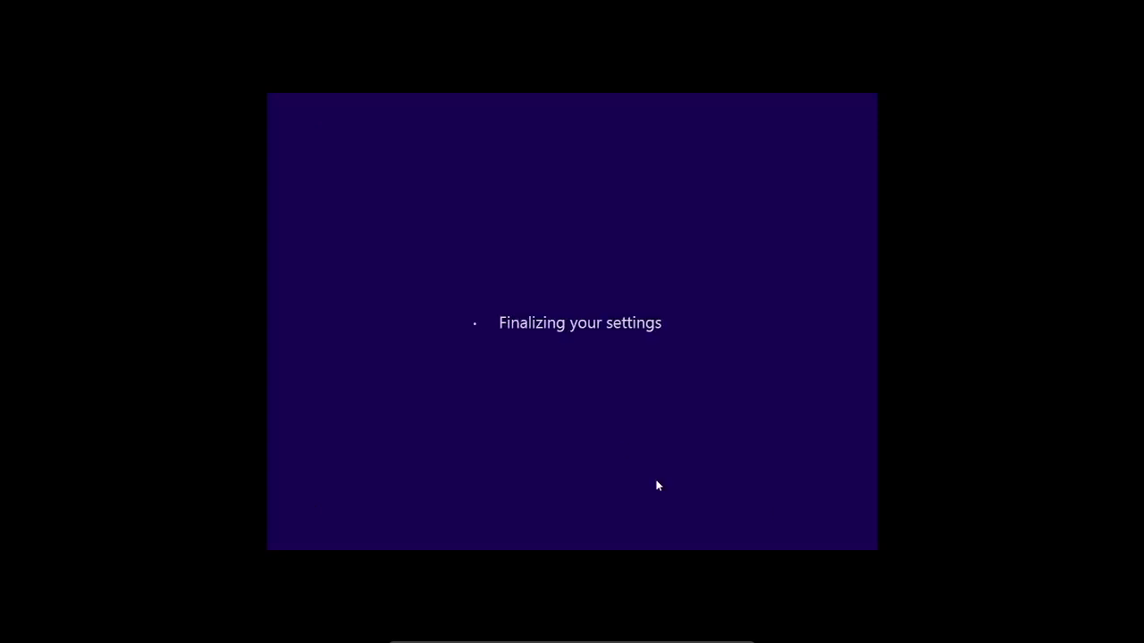
{"action": "mouse_move", "coordinate": [651, 357]}
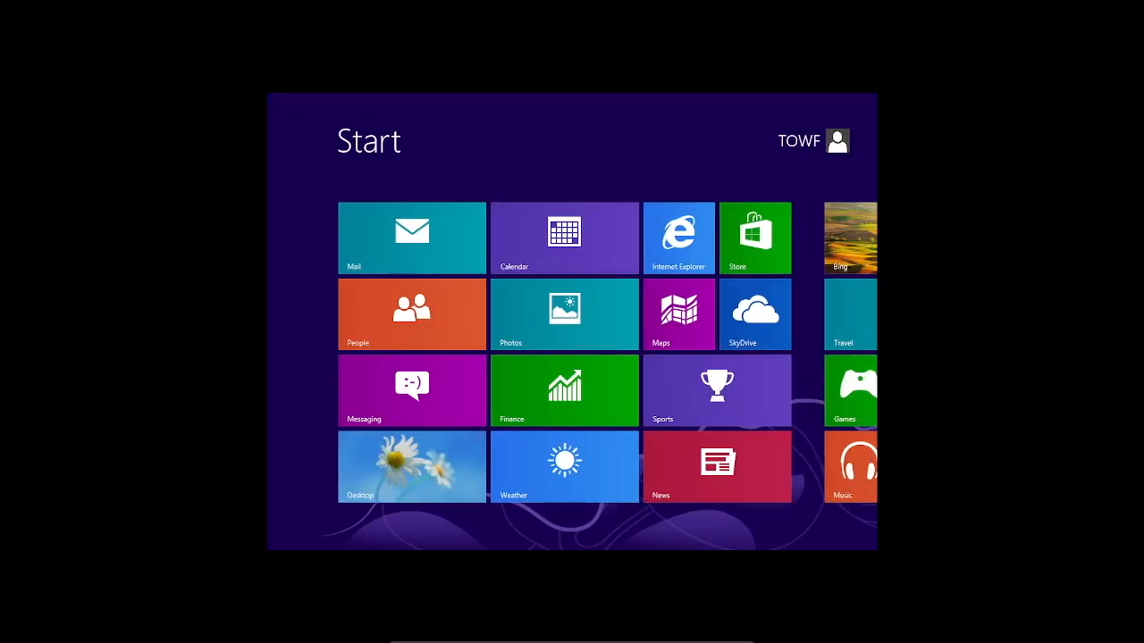
- Leave the Start screen via the Desktop tile to show the daisy-wallpaper desktop
{"action": "left_click", "coordinate": [411, 467]}
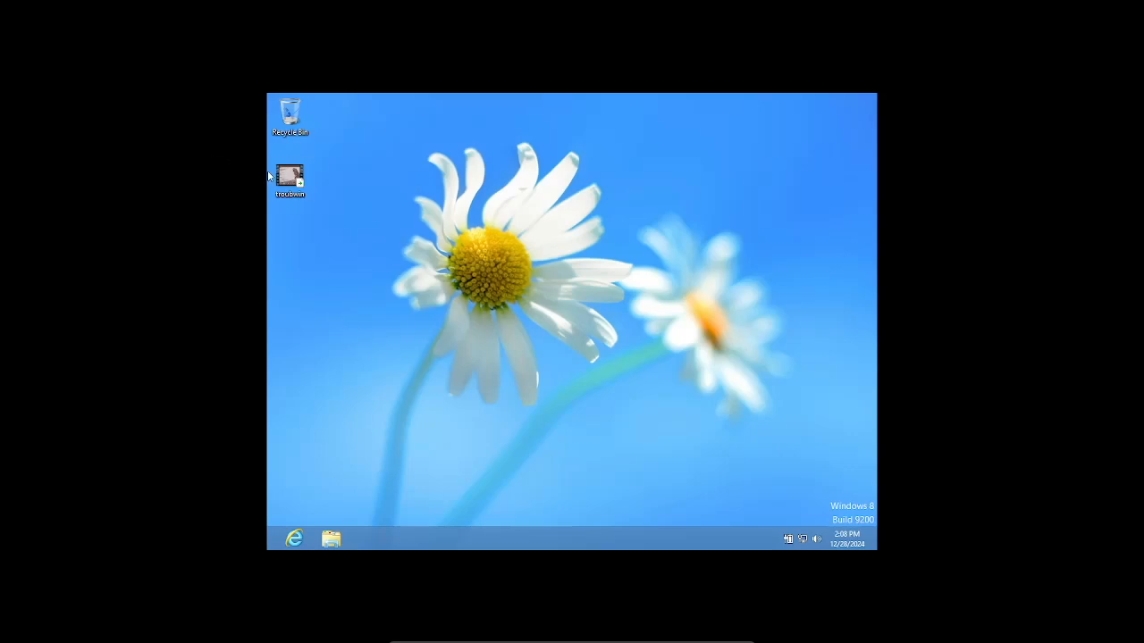
{"action": "mouse_move", "coordinate": [268, 550]}
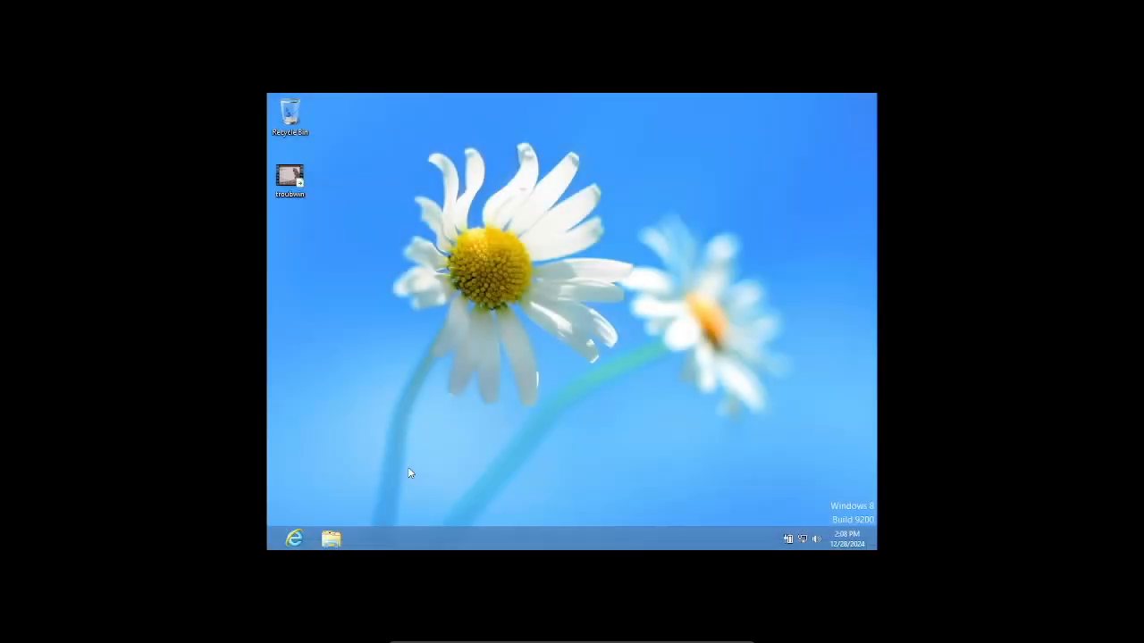
{"action": "mouse_move", "coordinate": [243, 559]}
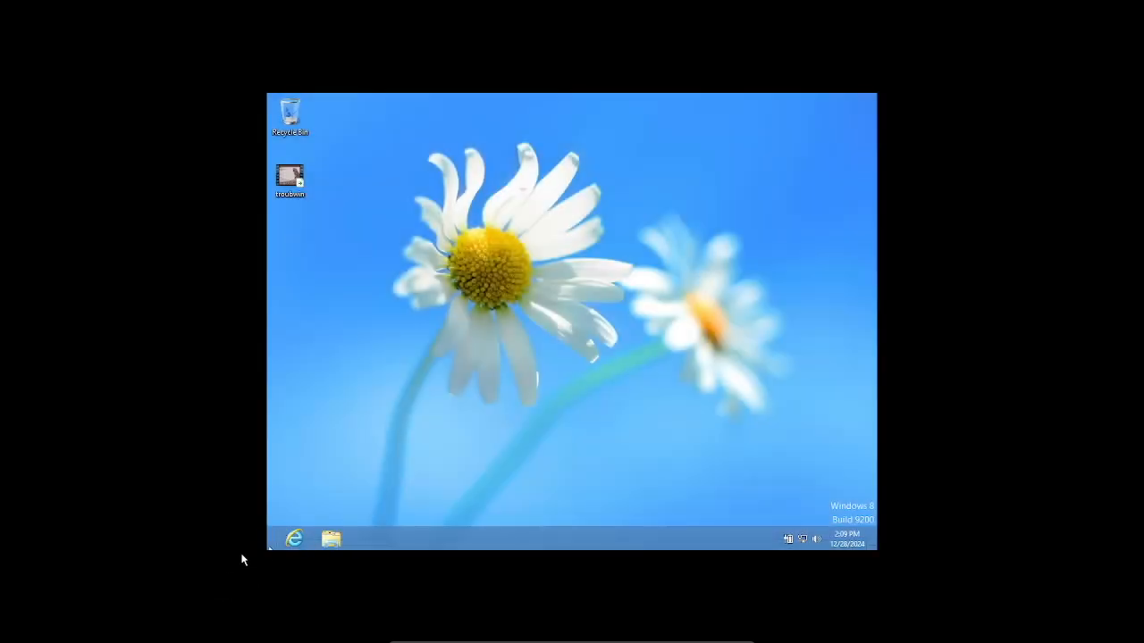
{"action": "left_click", "coordinate": [293, 536]}
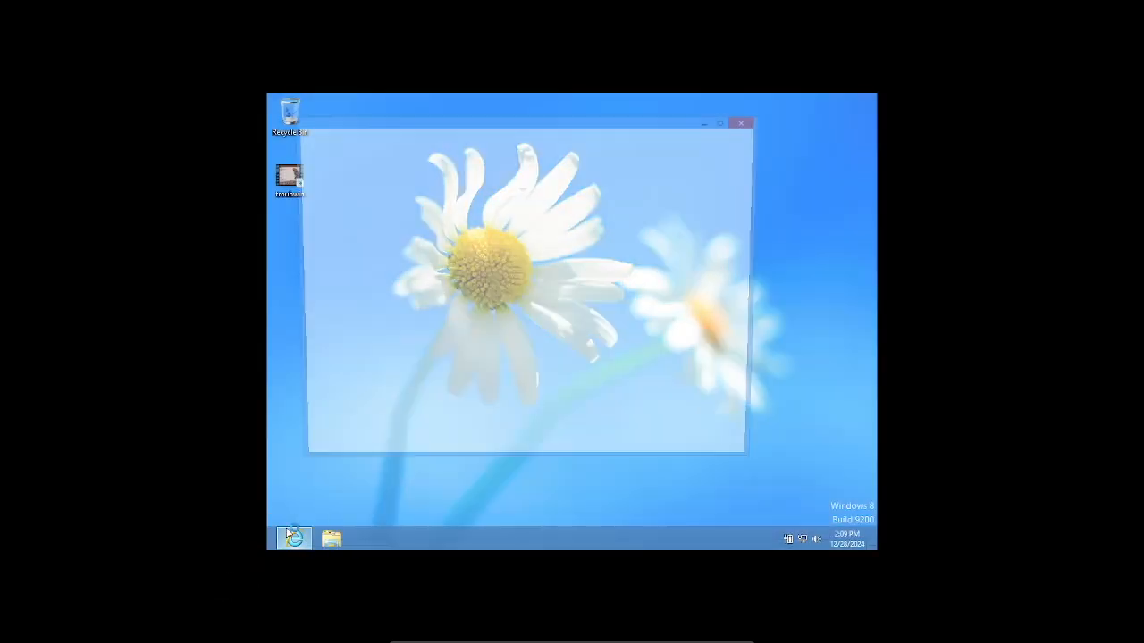
{"action": "left_click", "coordinate": [740, 124]}
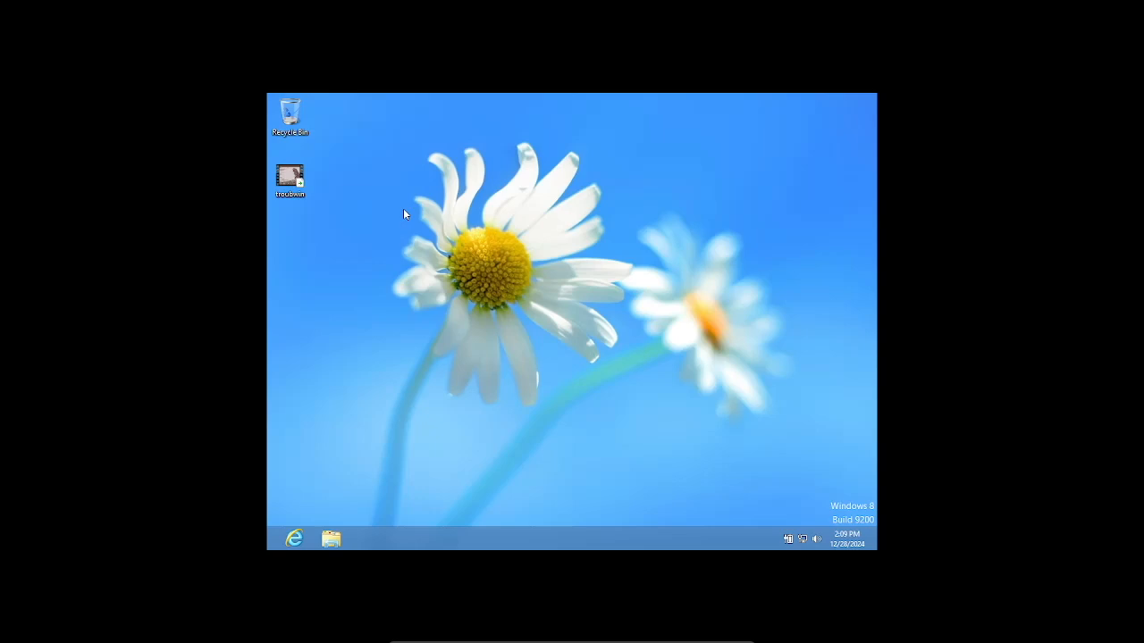
{"action": "mouse_move", "coordinate": [434, 216]}
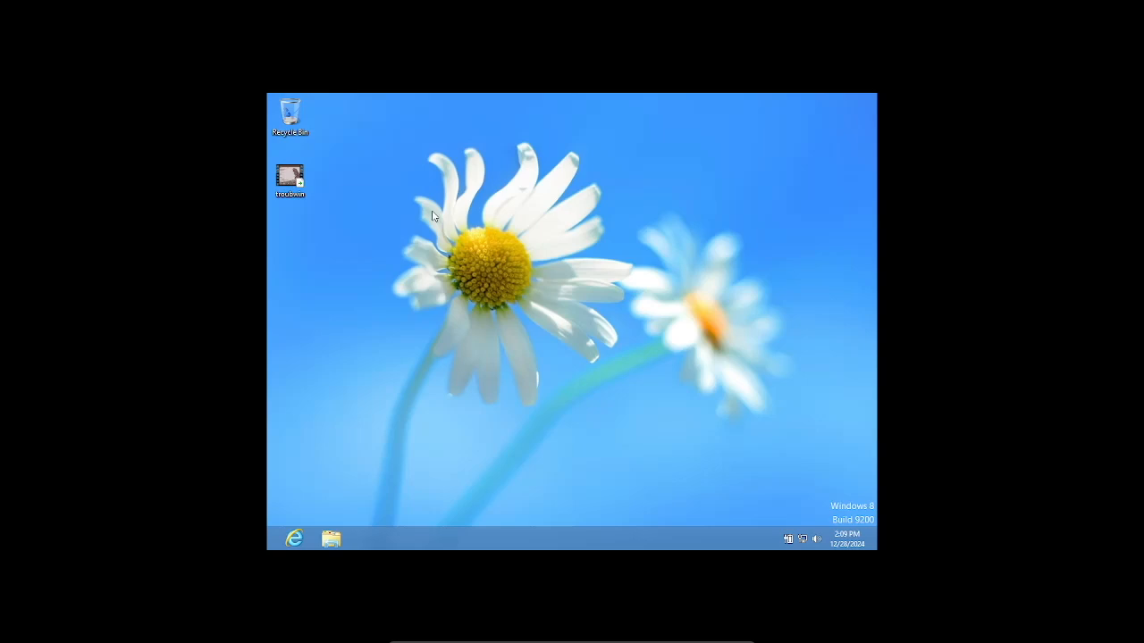
{"action": "mouse_move", "coordinate": [510, 182]}
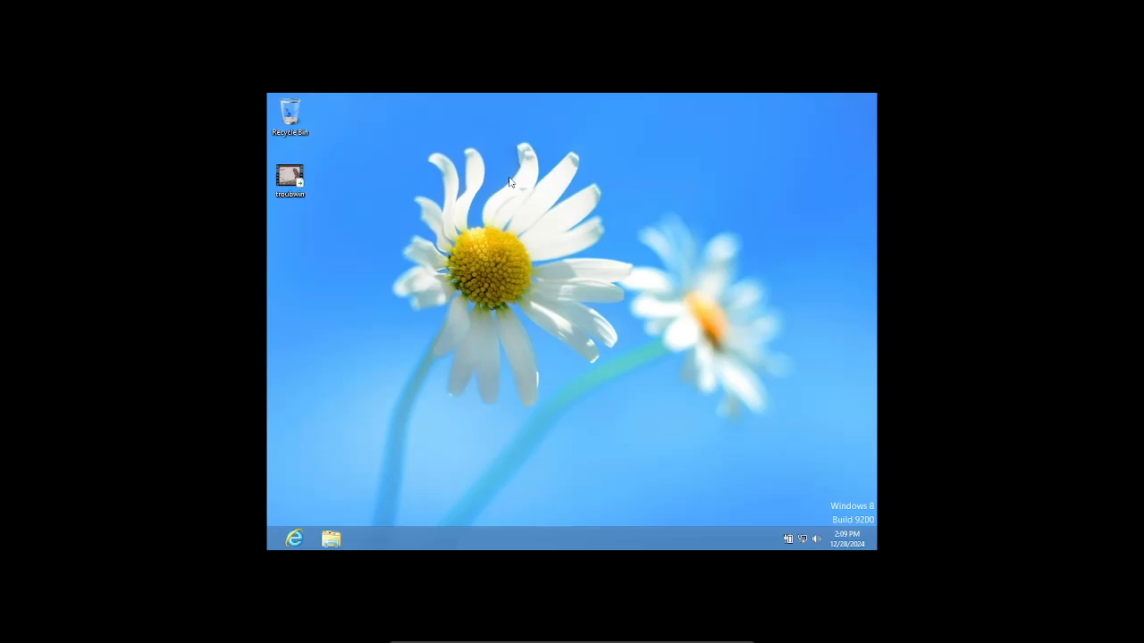